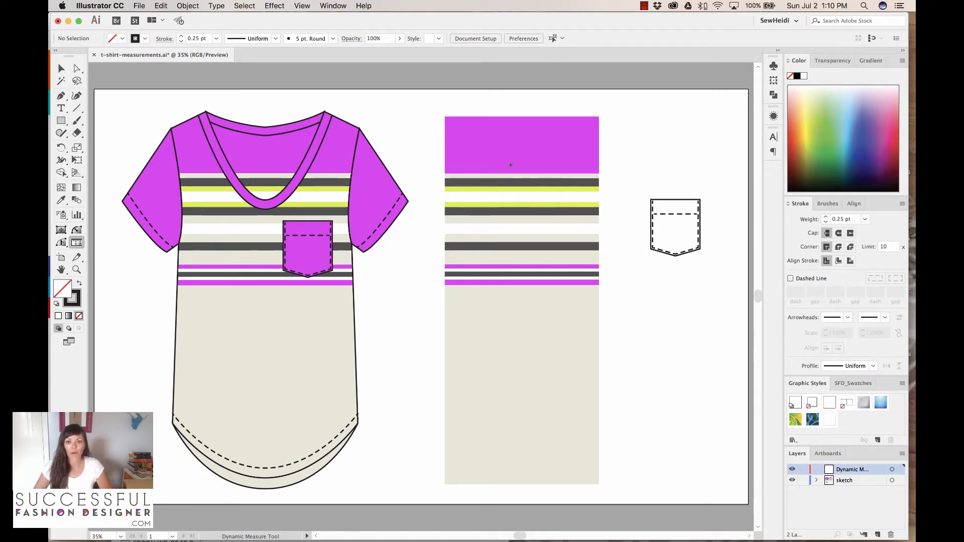
mouse_move(603, 363)
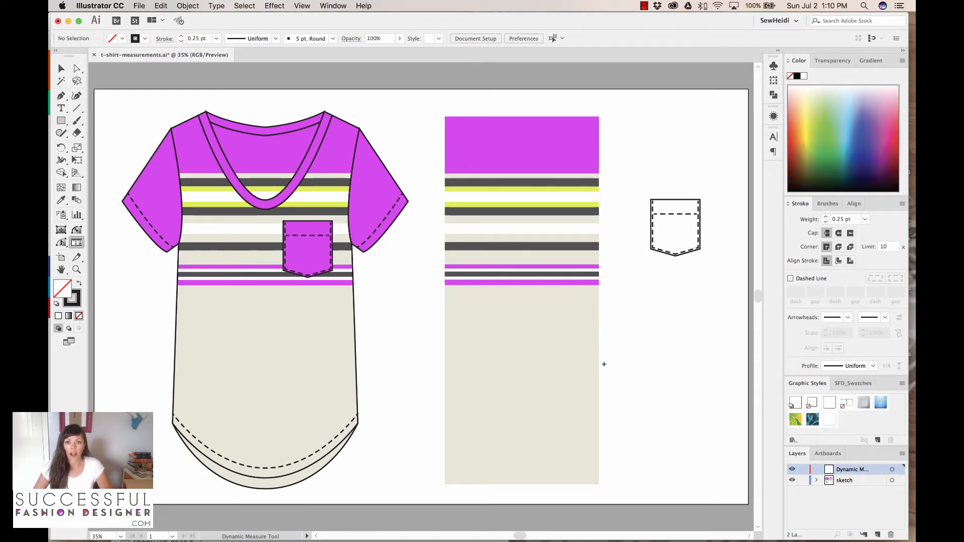
Zoom into the top of the stripe panel around the magenta block and first stripes
left_click(60, 68)
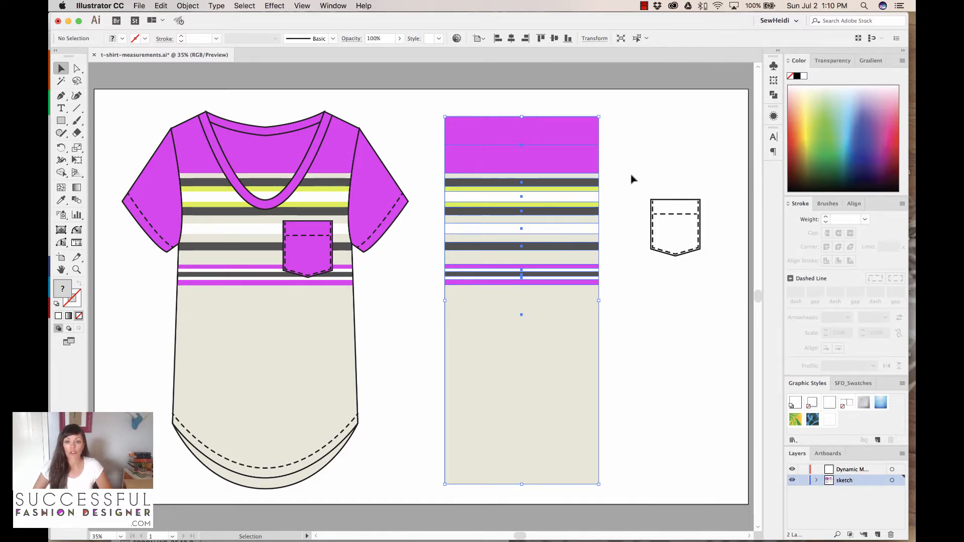
left_click(634, 178)
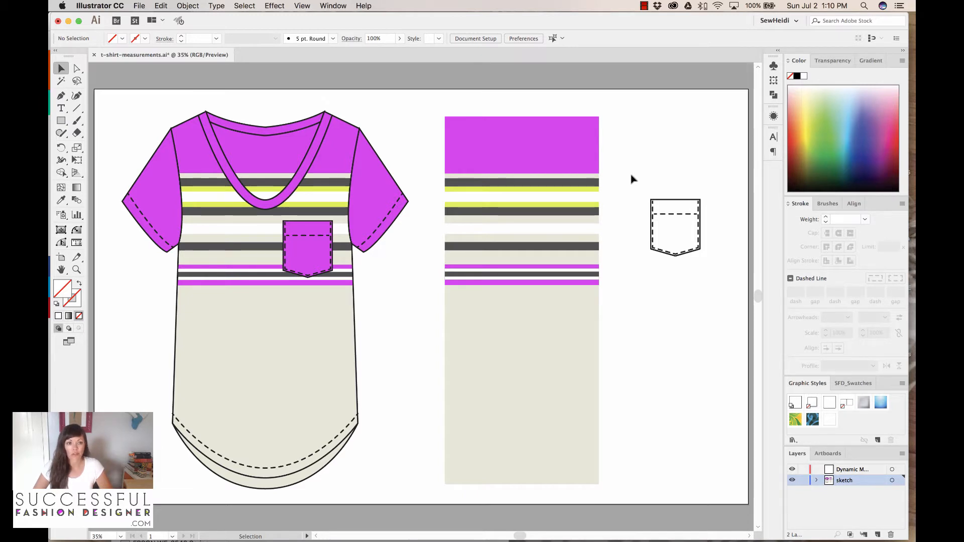
left_click(76, 269)
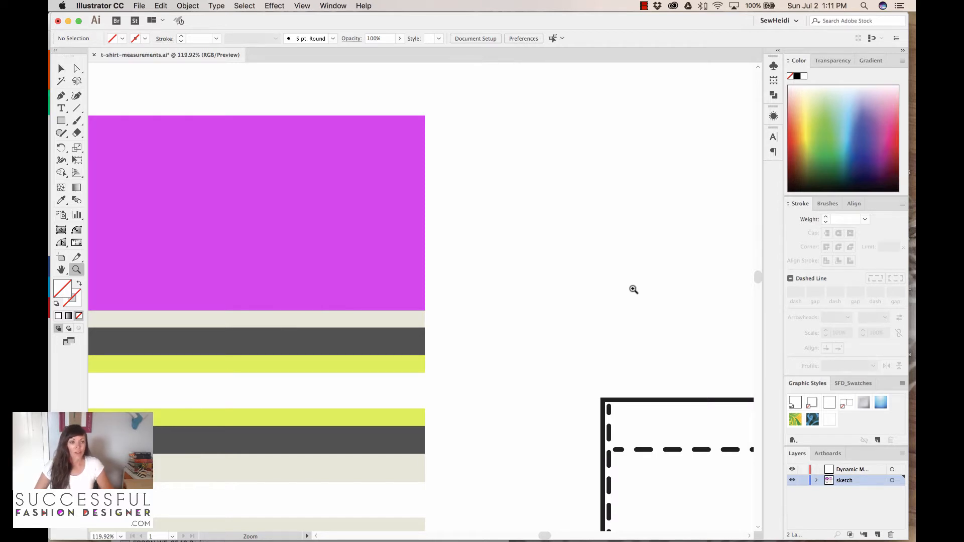
Switch to the Pen tool for straight paths and toggle Smart Guides snapping from the View menu
left_click(62, 95)
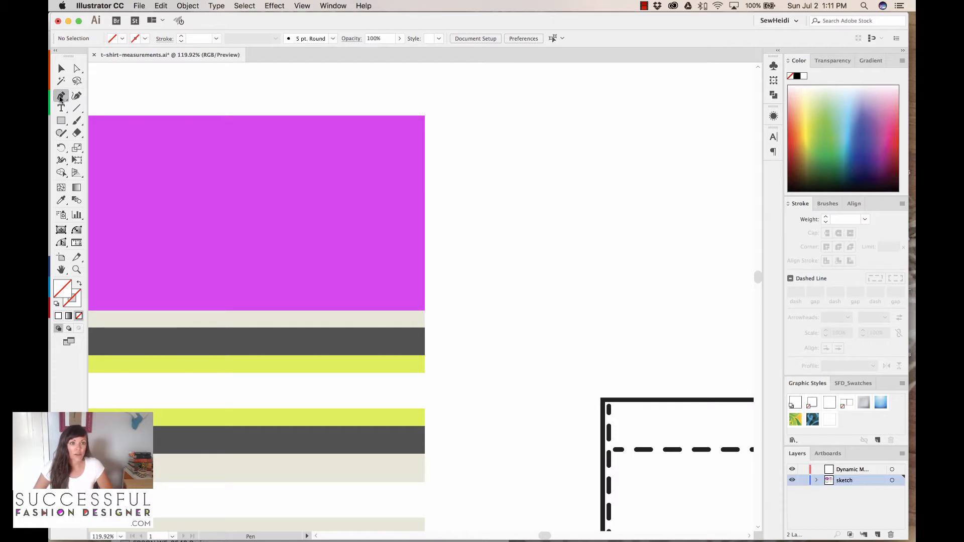
mouse_move(64, 292)
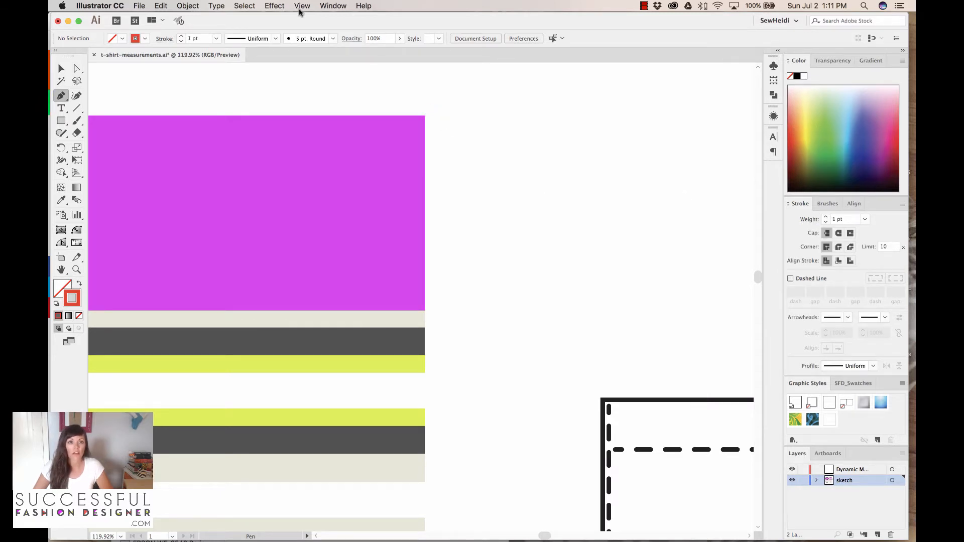
left_click(302, 6)
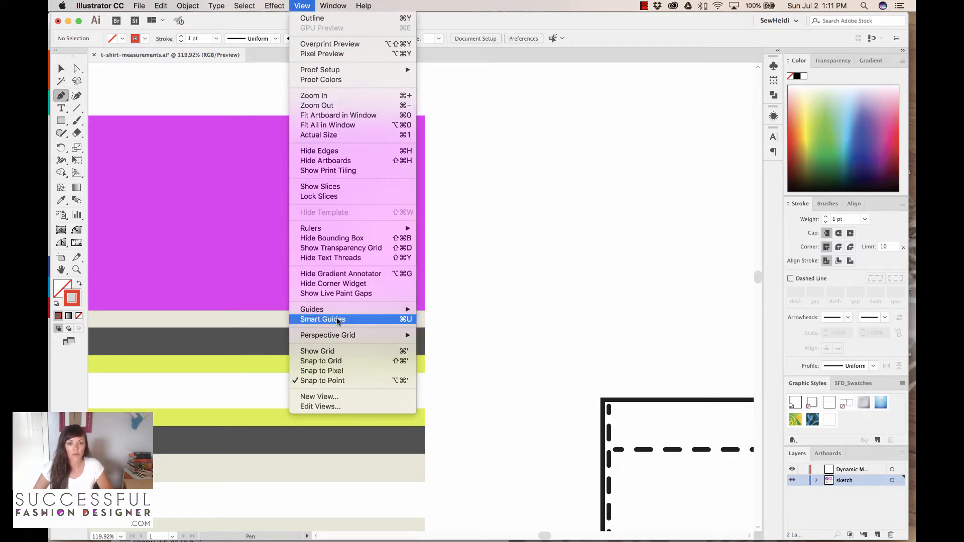
left_click(323, 320)
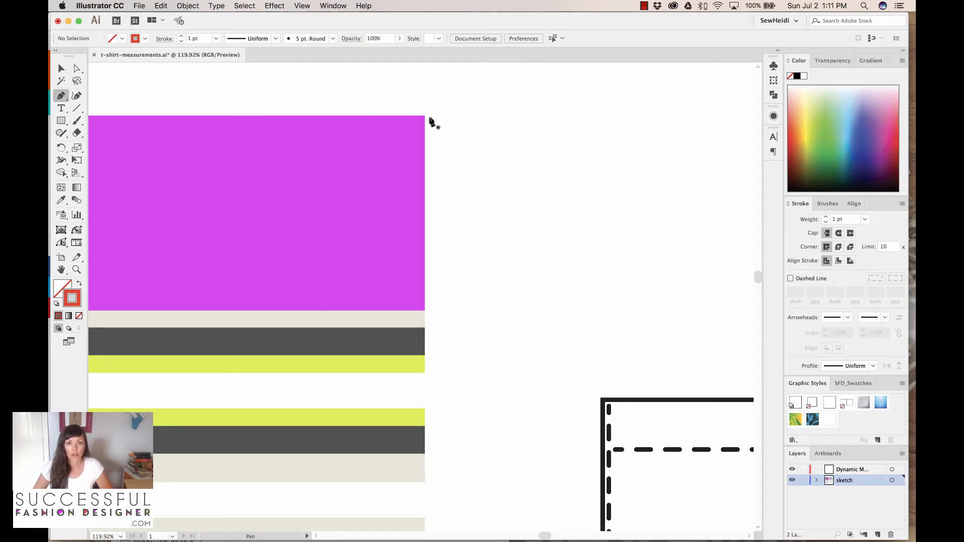
mouse_move(426, 117)
type("6")
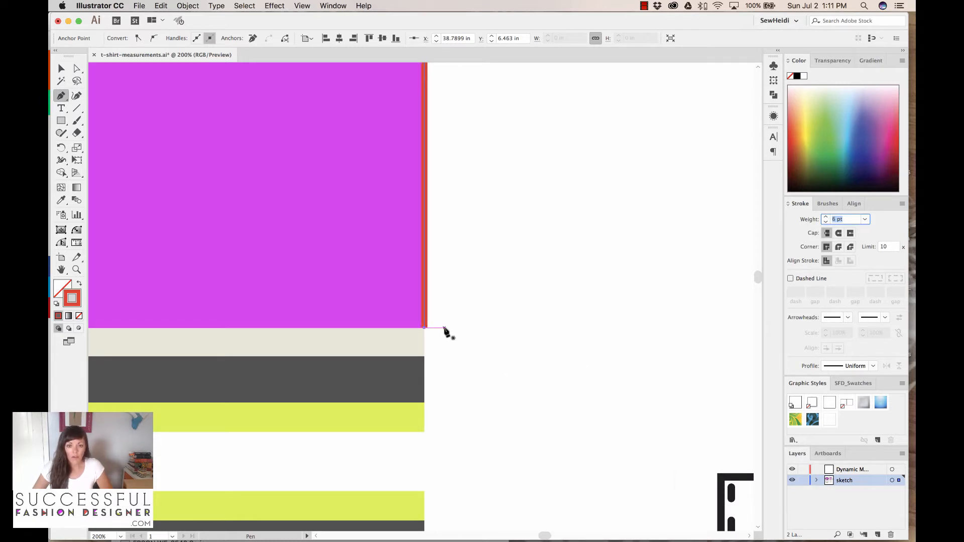
Draw red vertical marker lines along the magenta block, the next stripe and the yellow stripe
left_click(424, 326)
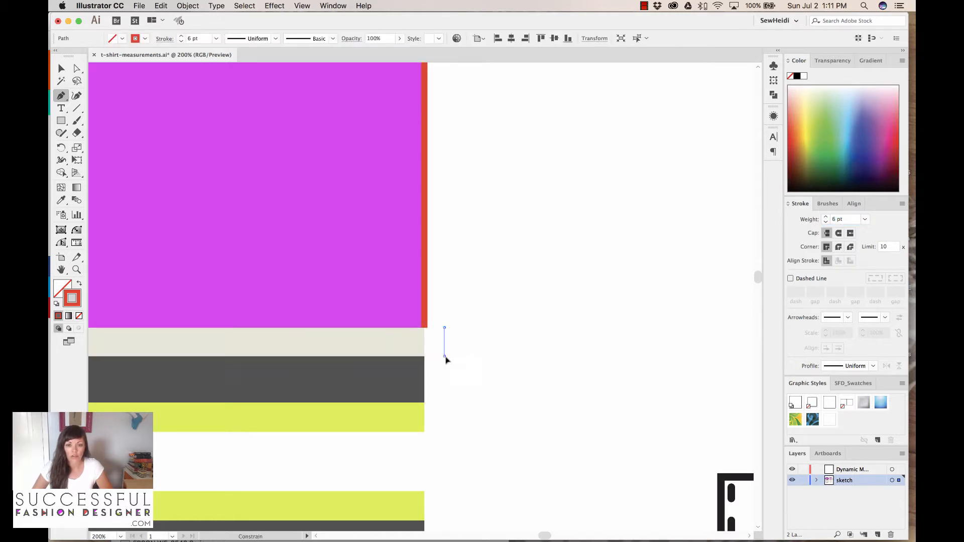
left_click(444, 357)
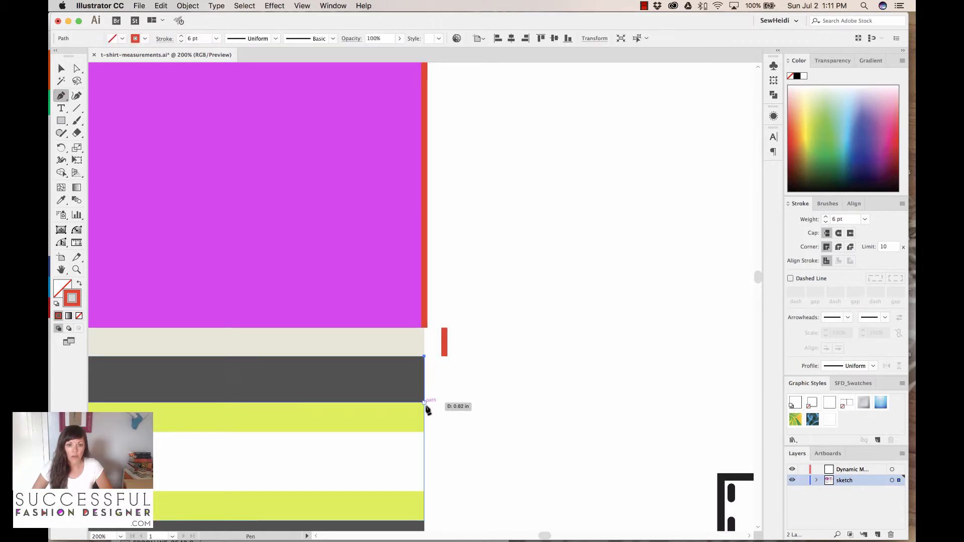
left_click(423, 406)
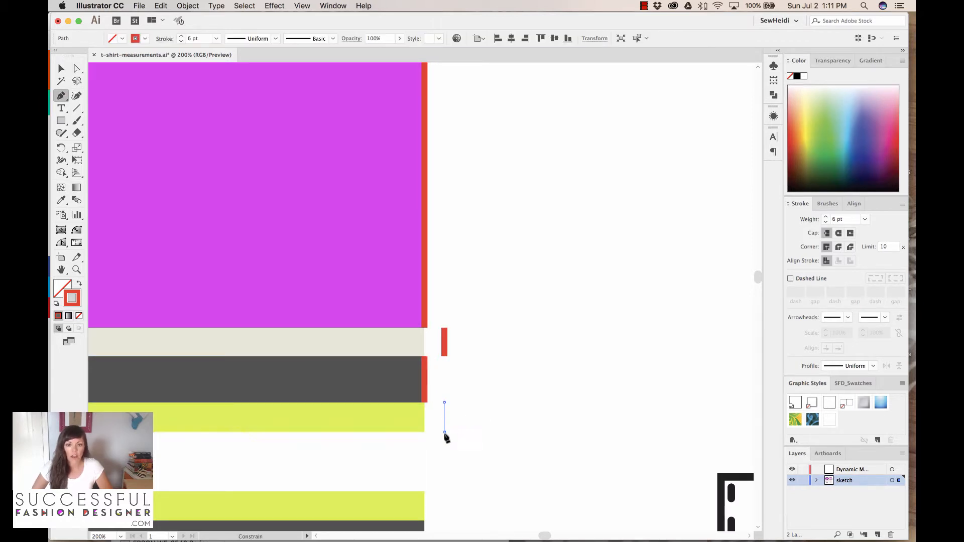
left_click(425, 431)
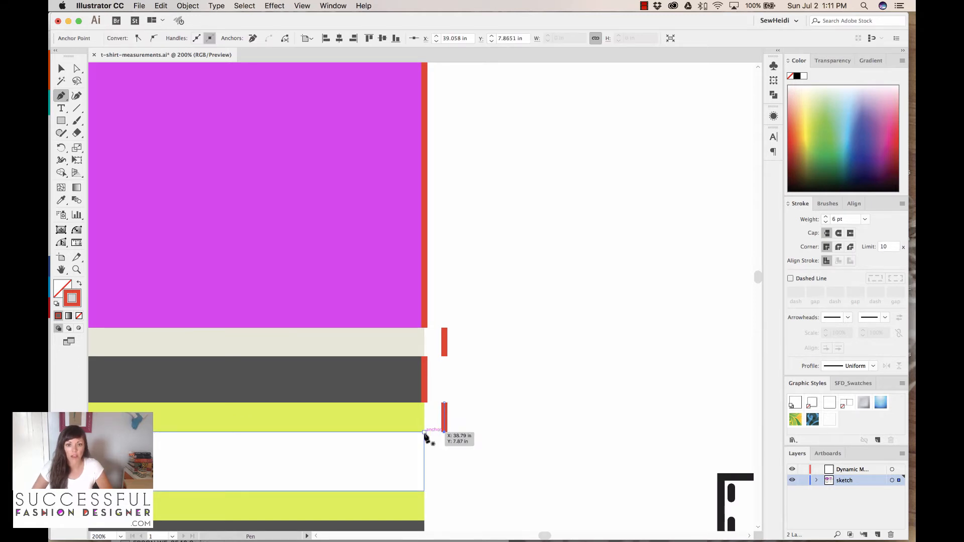
left_click(424, 492)
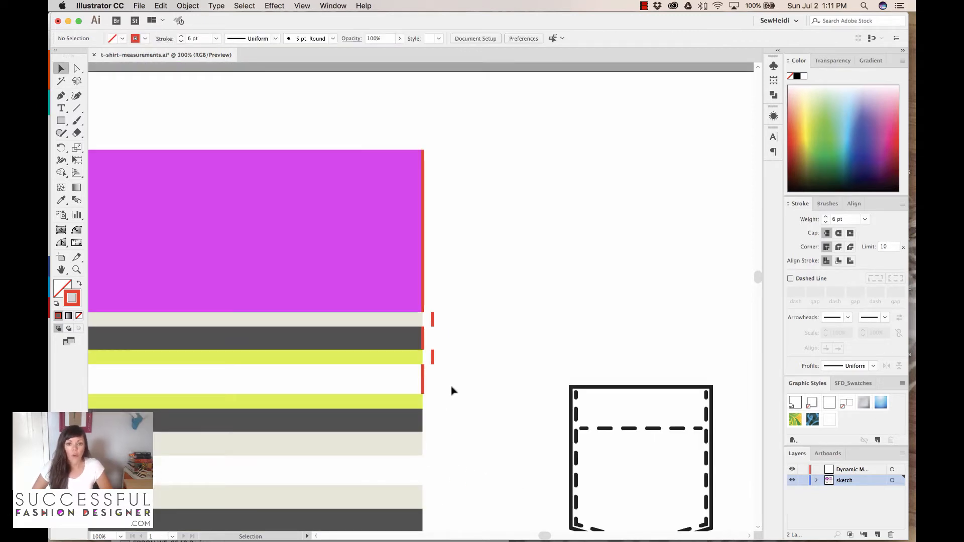
Read each red line's H value and place labels 4.3711 in, 0.3836 in and 0.621 in beside them
left_click(256, 231)
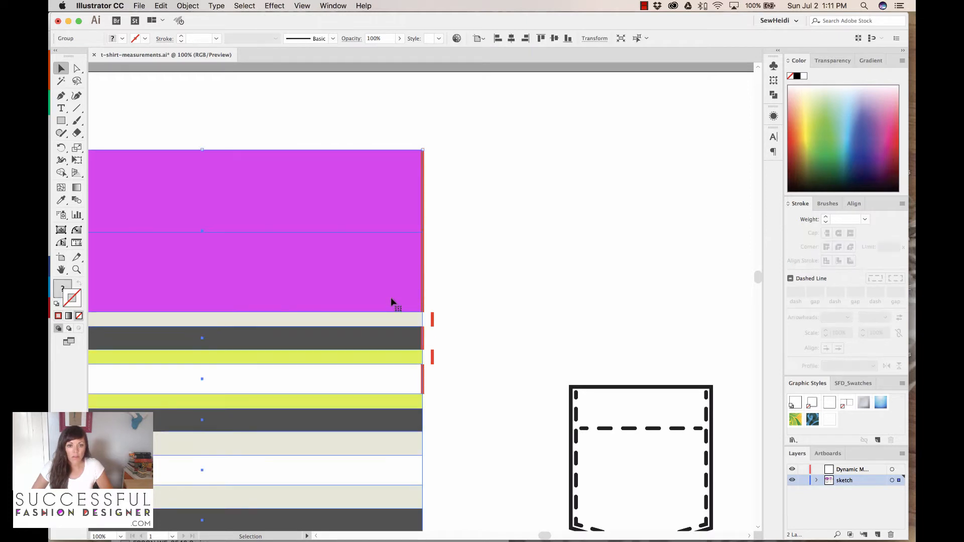
left_click(510, 290)
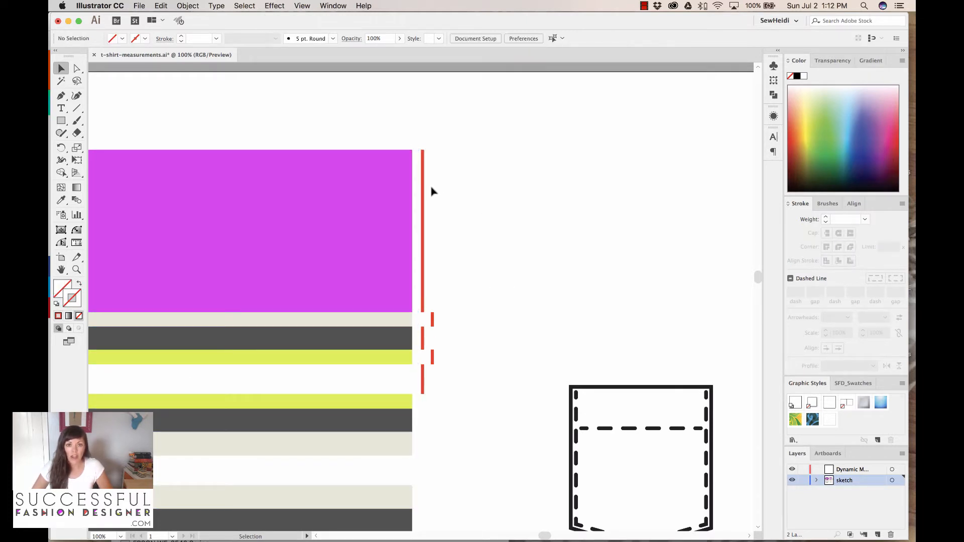
left_click(421, 231)
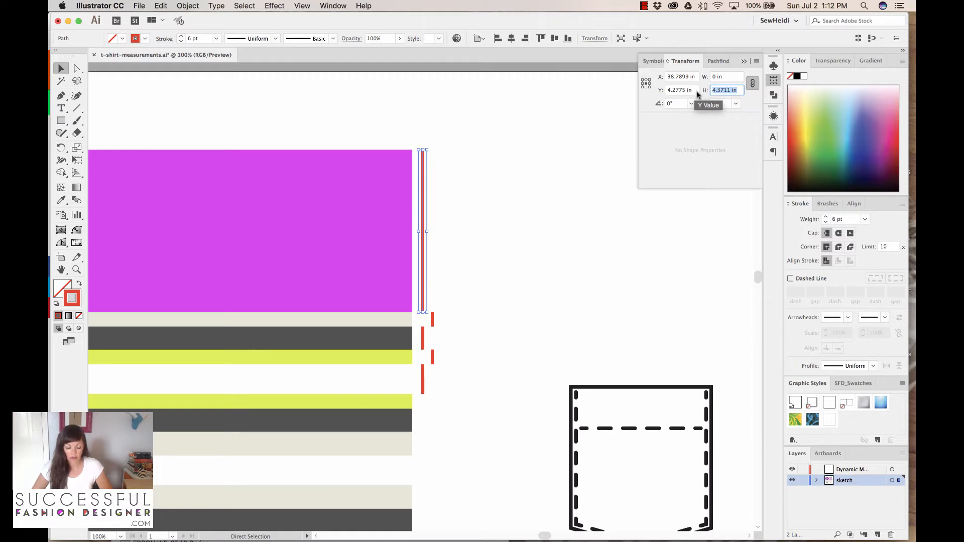
left_click(473, 225)
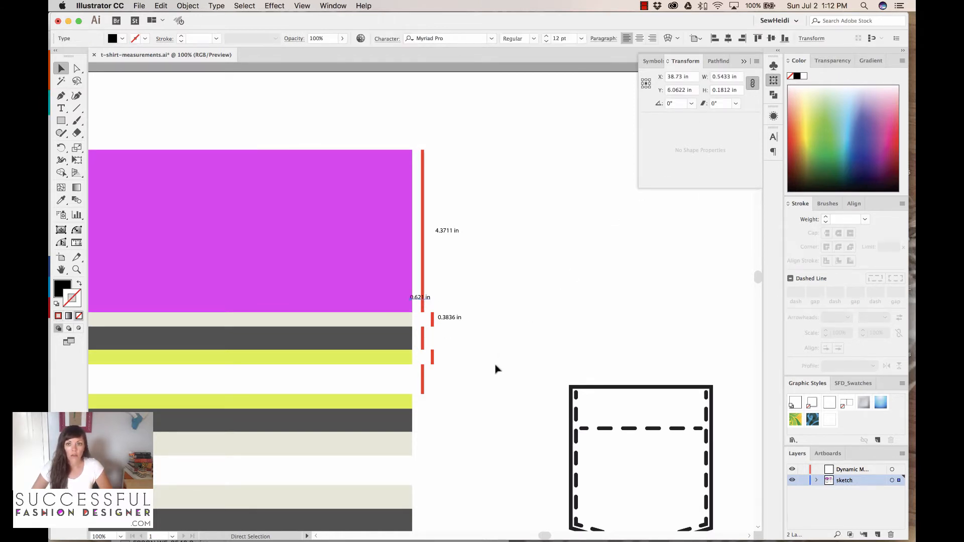
left_click(418, 298)
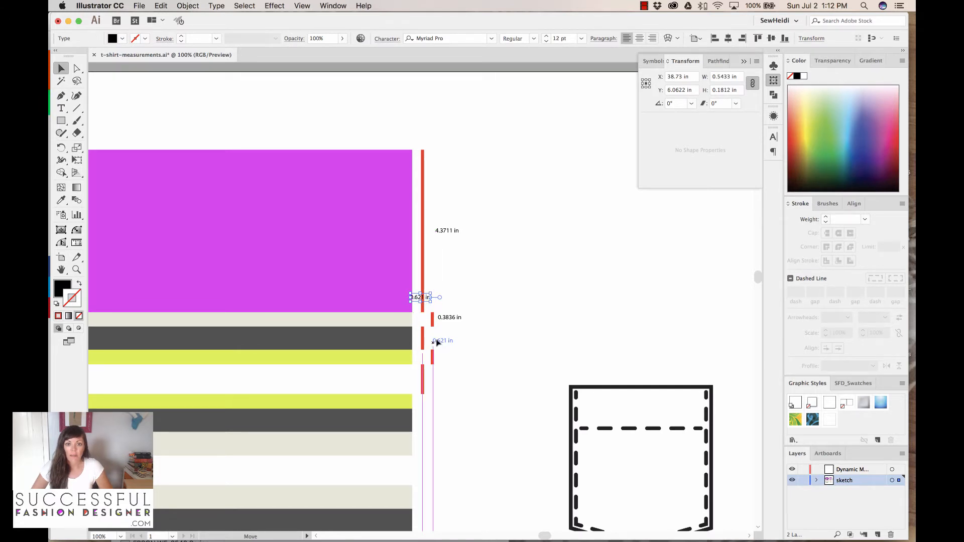
left_click(470, 343)
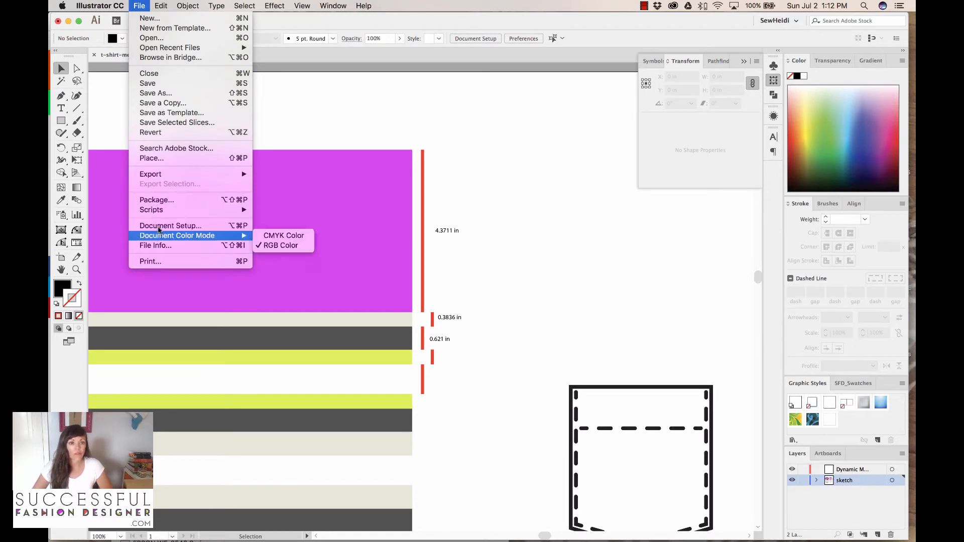
Set Document Setup units to Millimeters; the 4.3711 in label still reads in inches
left_click(170, 225)
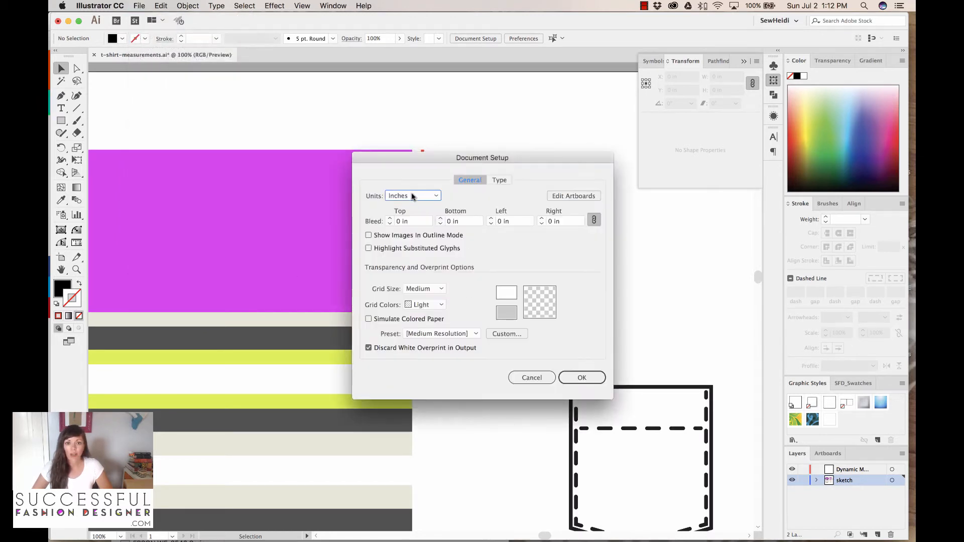
left_click(412, 196)
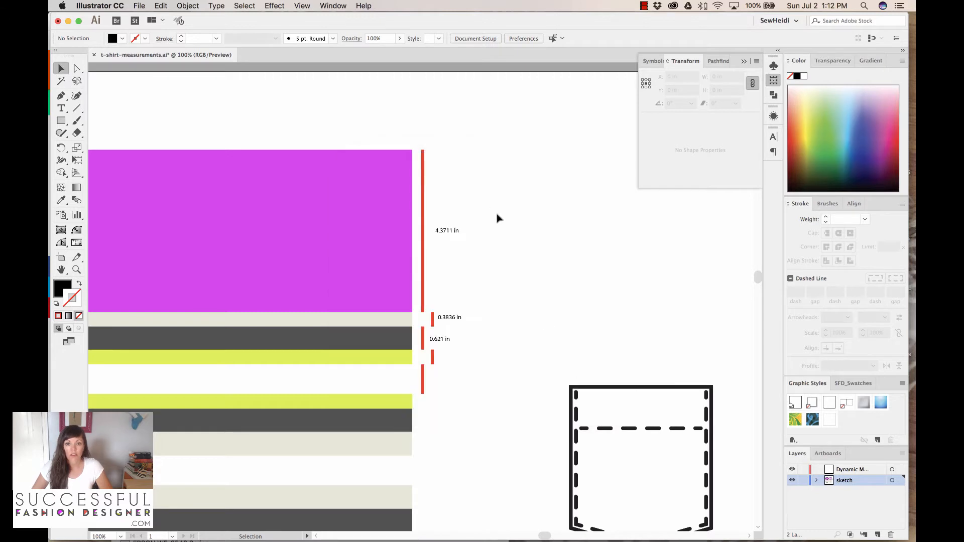
left_click(423, 231)
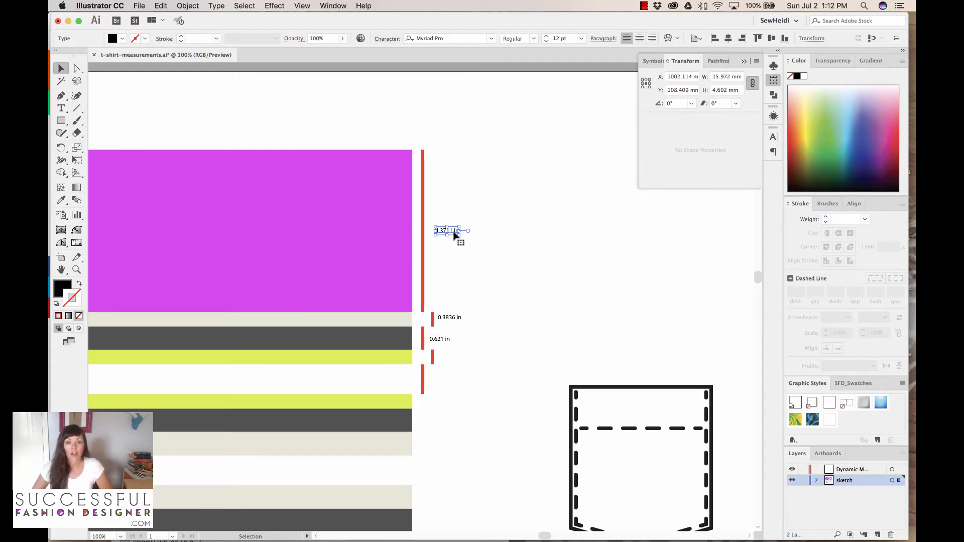
mouse_move(481, 423)
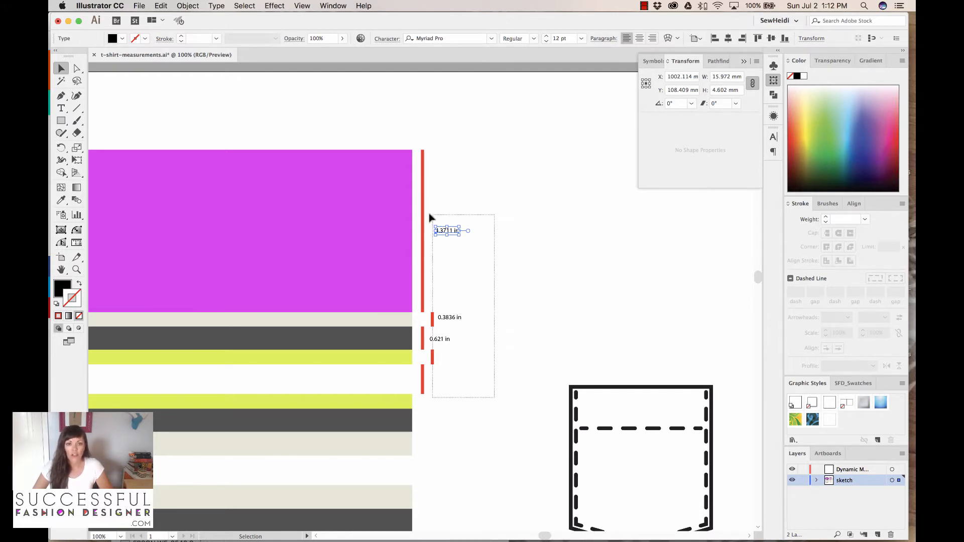
left_click(423, 215)
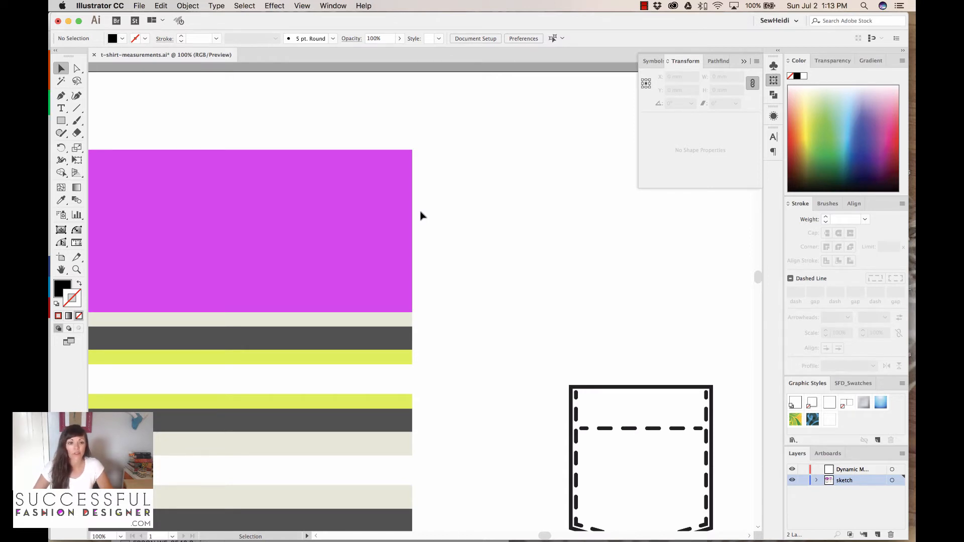
mouse_move(211, 223)
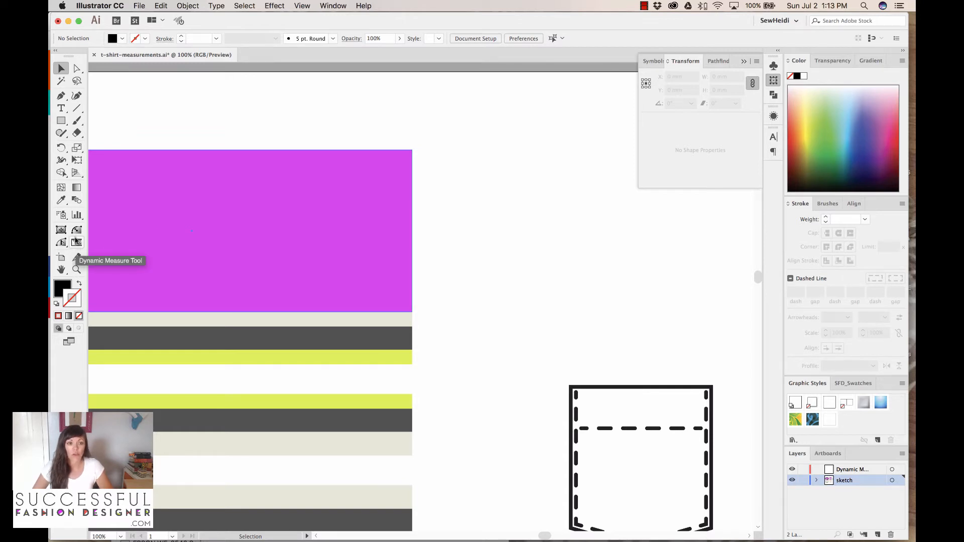
mouse_move(76, 242)
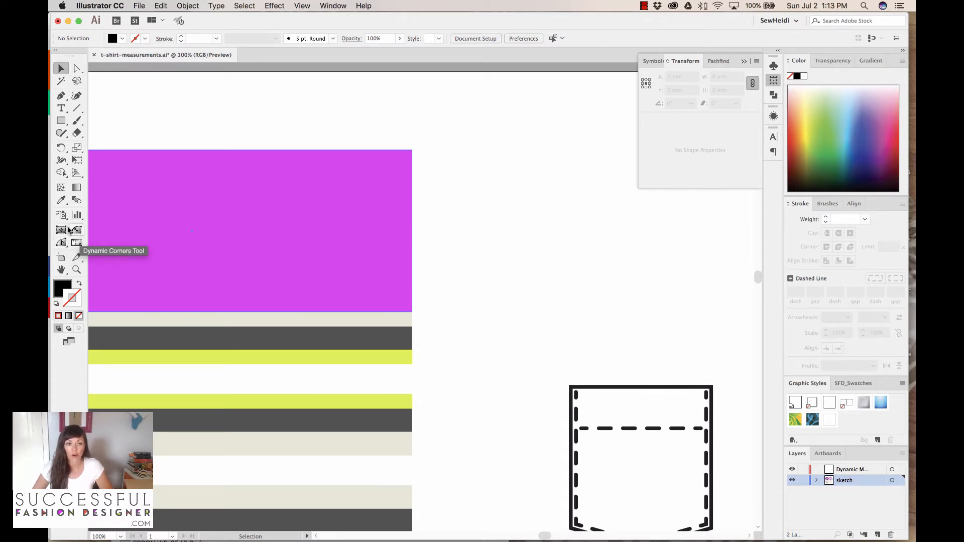
mouse_move(77, 242)
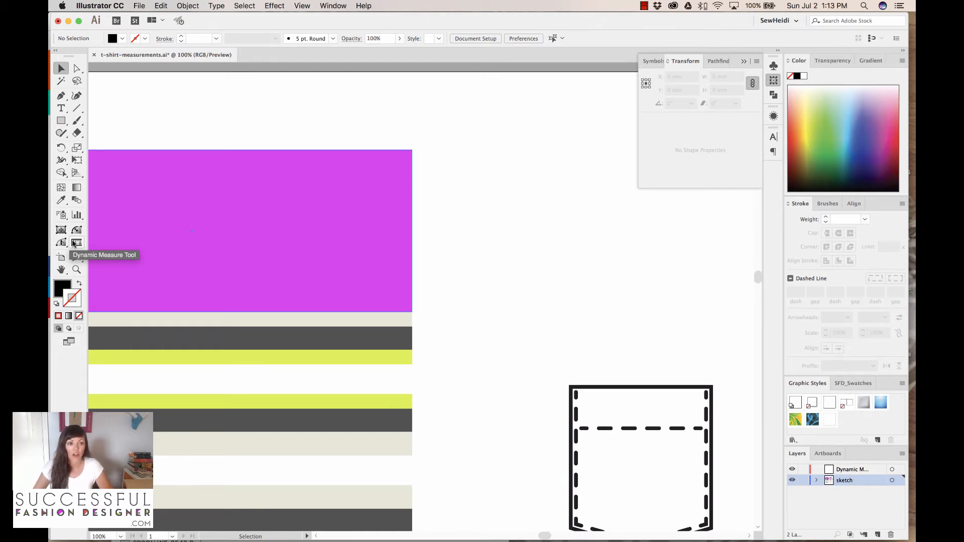
mouse_move(76, 242)
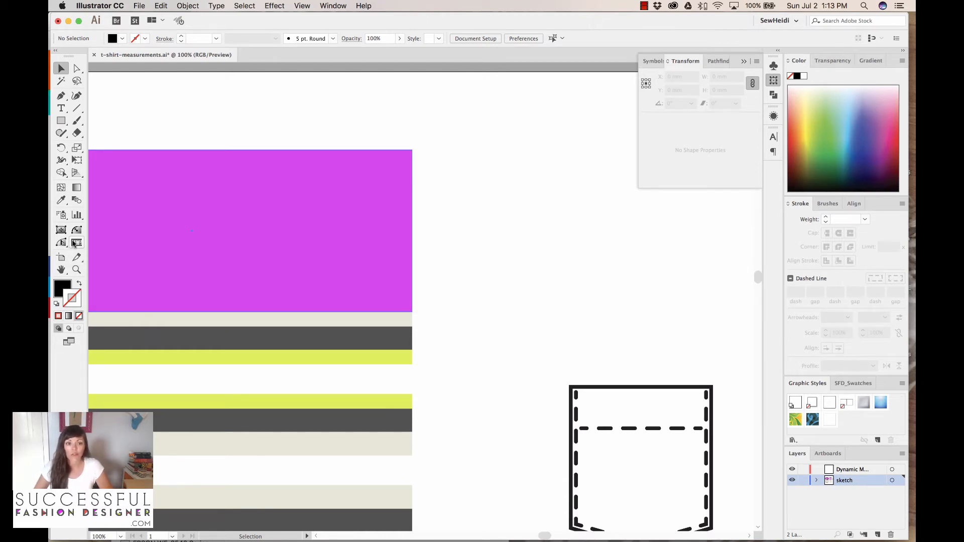
Start the Dynamic Measure tool with Distance checked, Units set to Inches and Scale 1
left_click(77, 242)
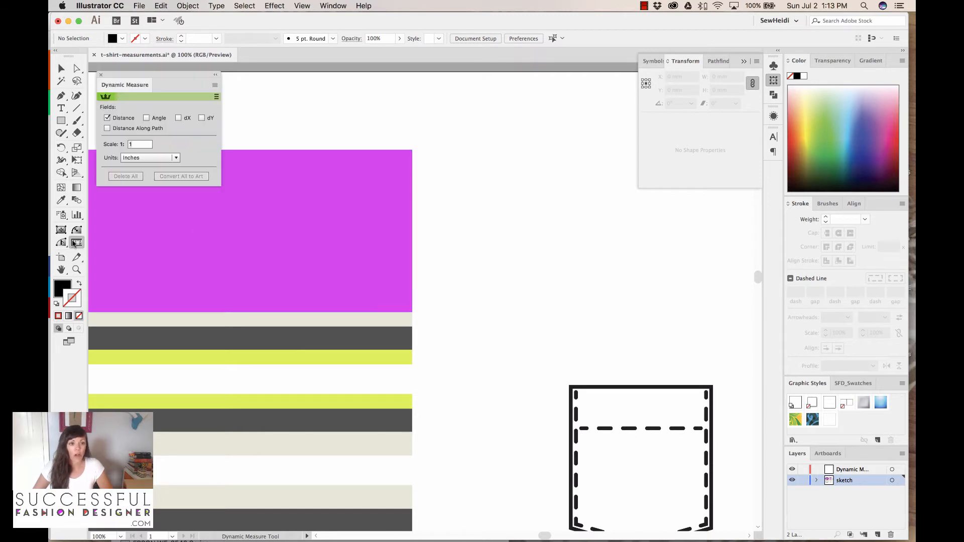
mouse_move(135, 91)
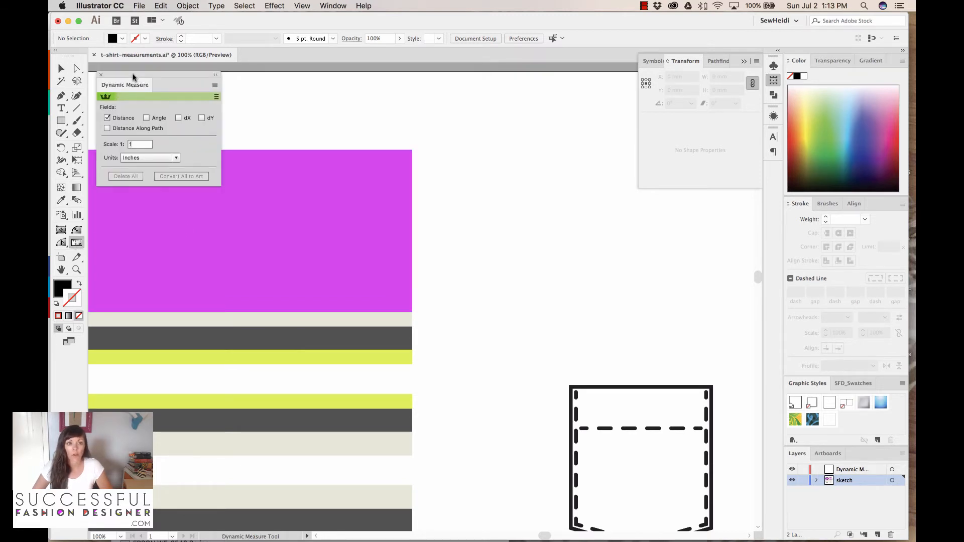
mouse_move(142, 106)
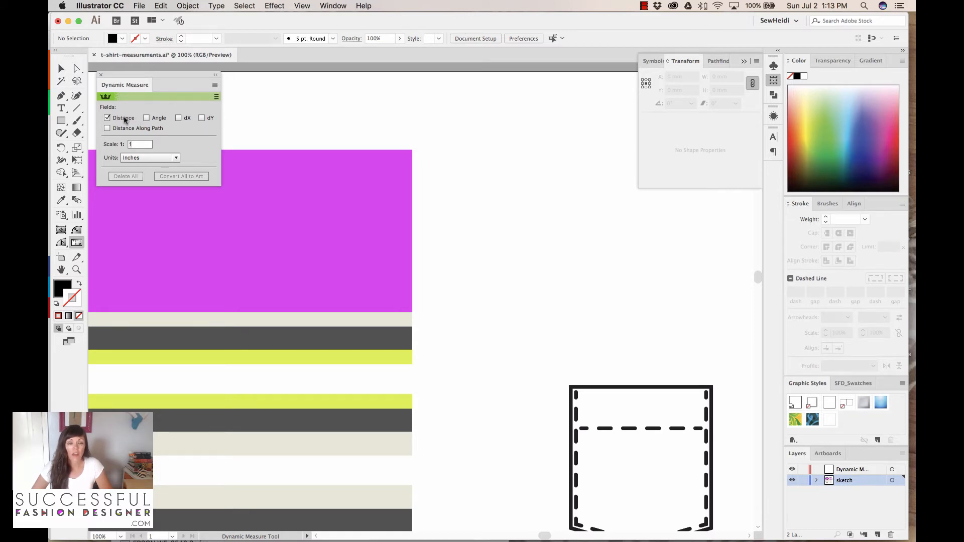
left_click(149, 158)
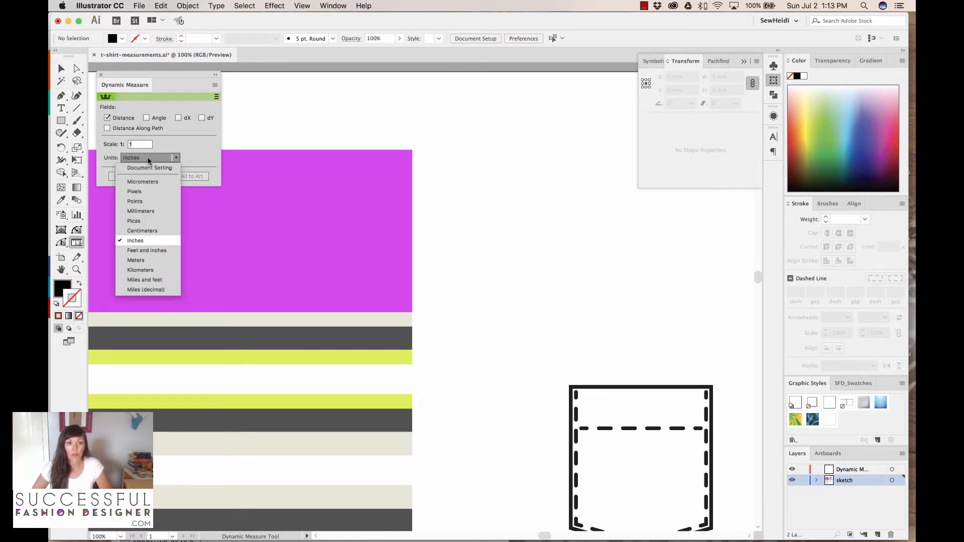
mouse_move(134, 240)
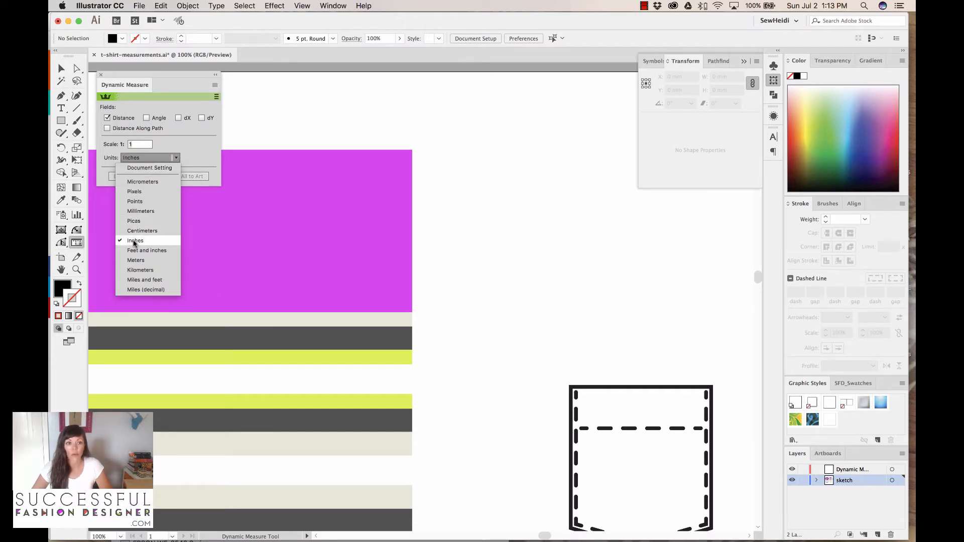
left_click(135, 240)
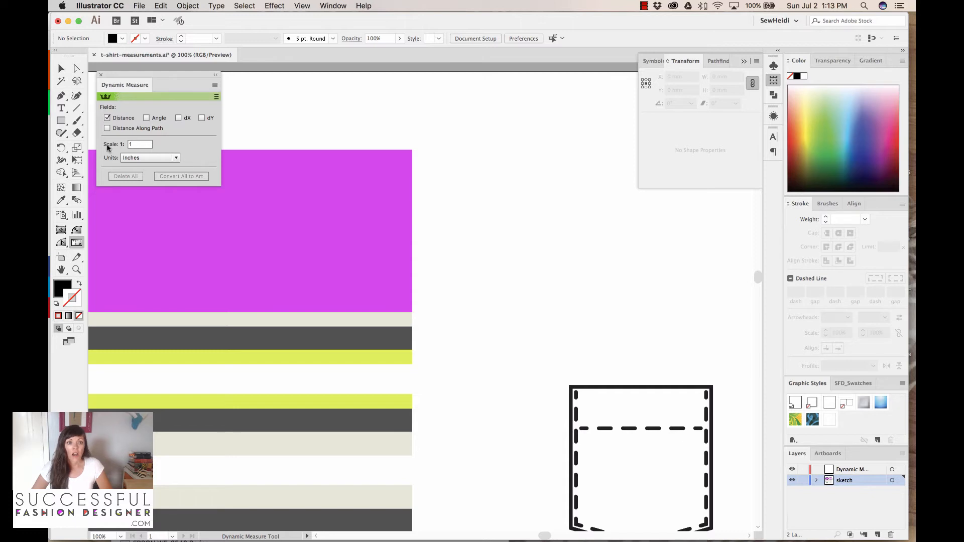
left_click(139, 143)
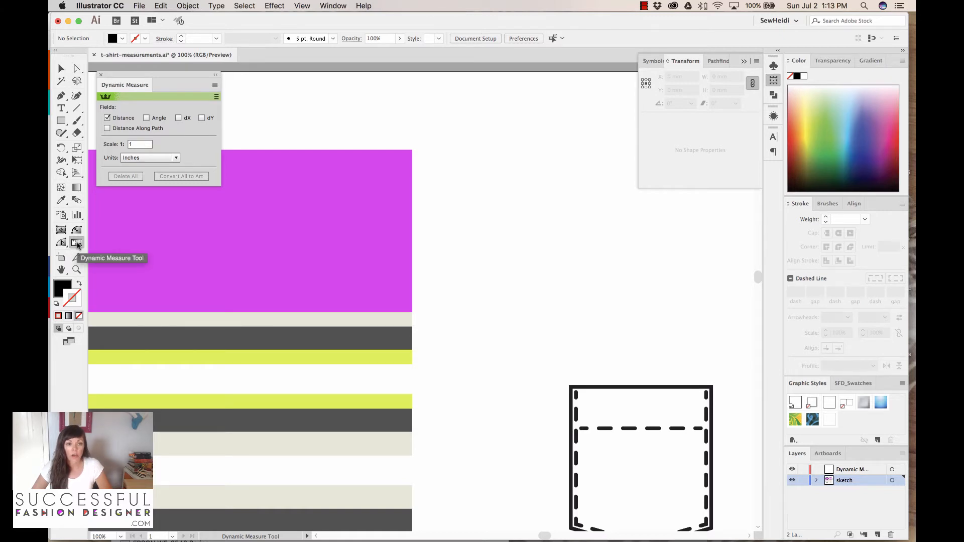
mouse_move(412, 151)
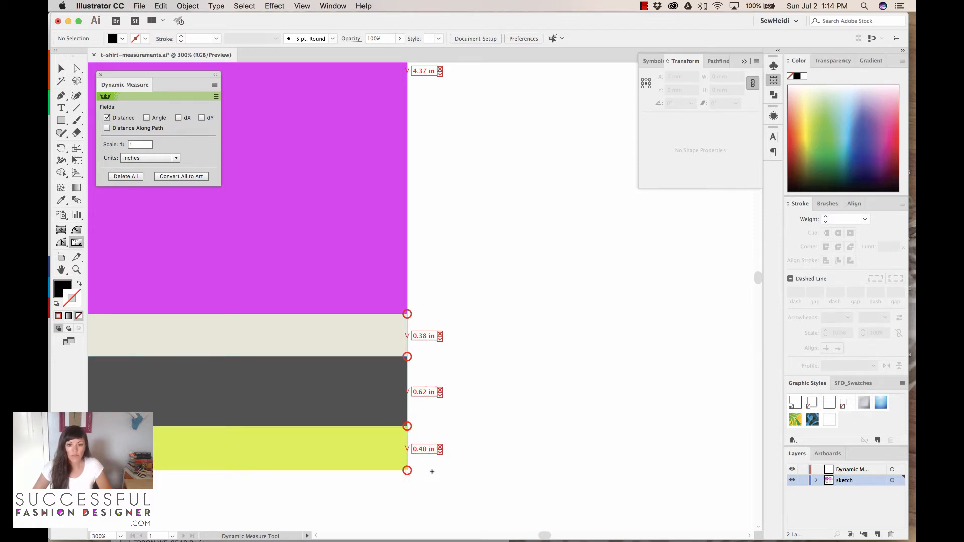
mouse_move(488, 338)
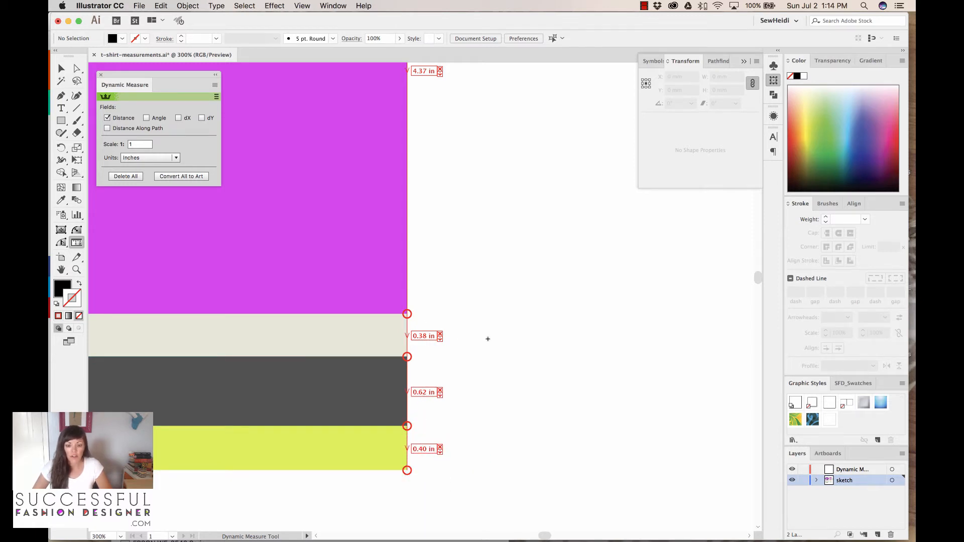
Measure the magenta block and three stripes (4.37, 0.38, 0.62, 0.40 in), checking briefly in millimetres
scroll("down", 3)
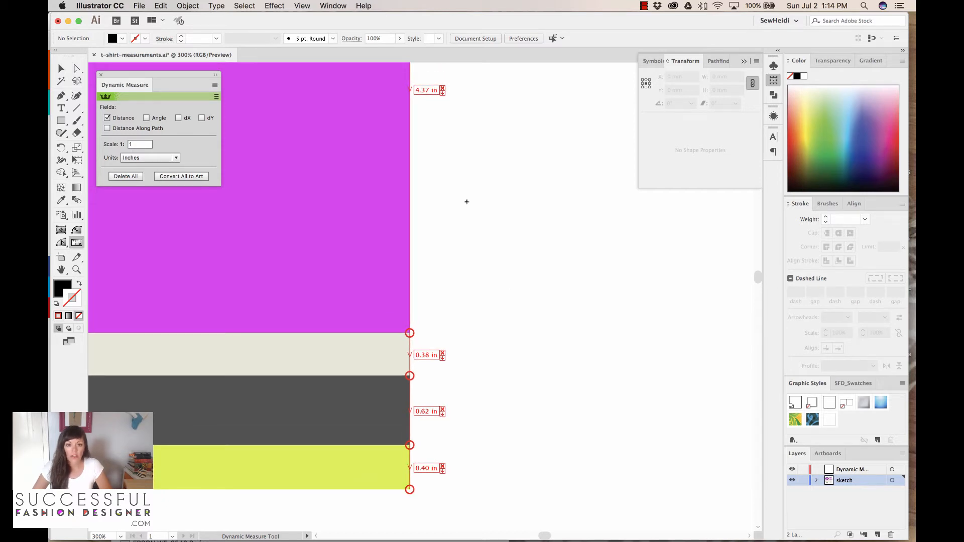
mouse_move(433, 103)
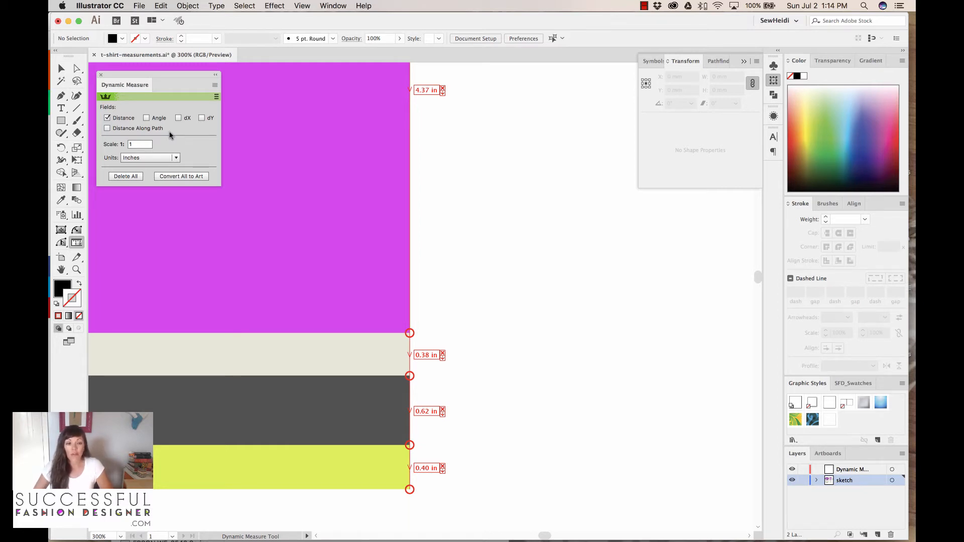
left_click(149, 158)
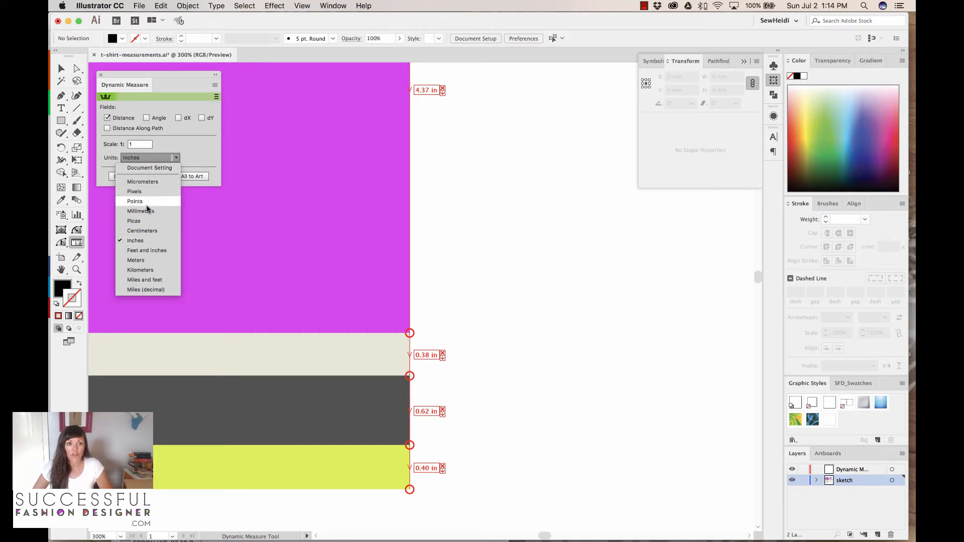
left_click(141, 211)
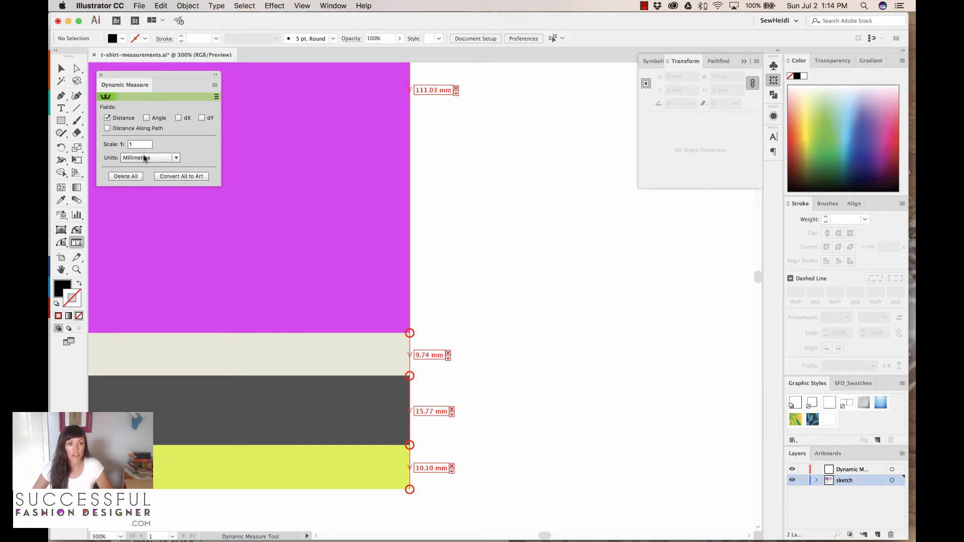
left_click(149, 157)
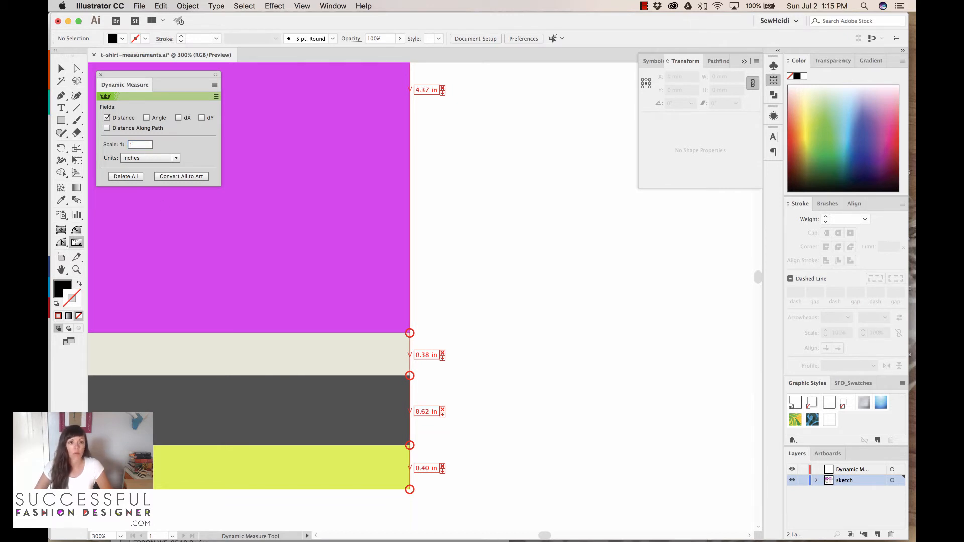
mouse_move(442, 107)
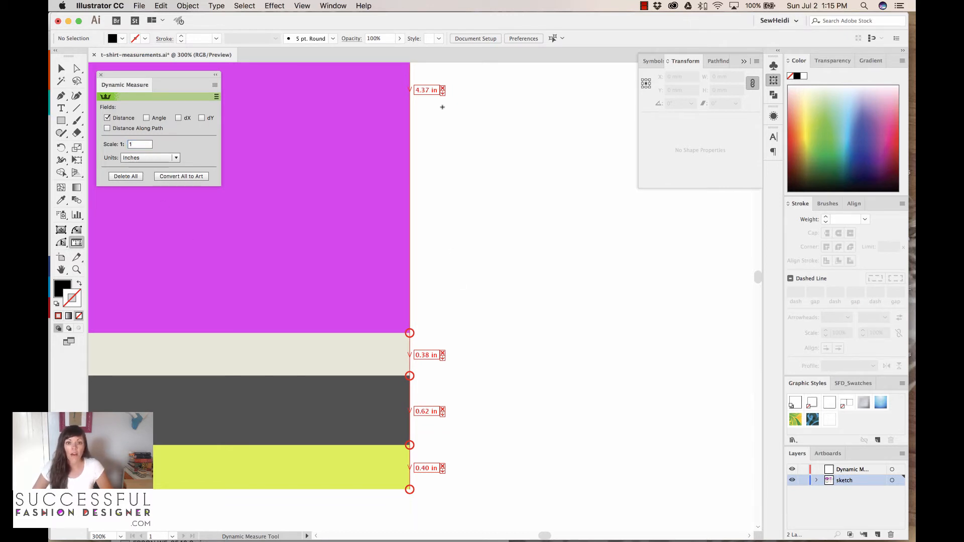
mouse_move(445, 345)
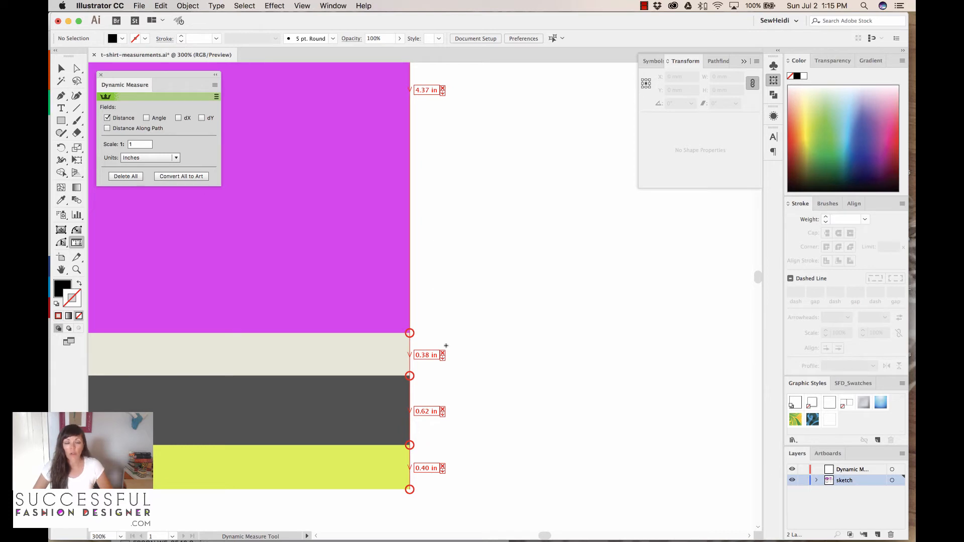
mouse_move(442, 217)
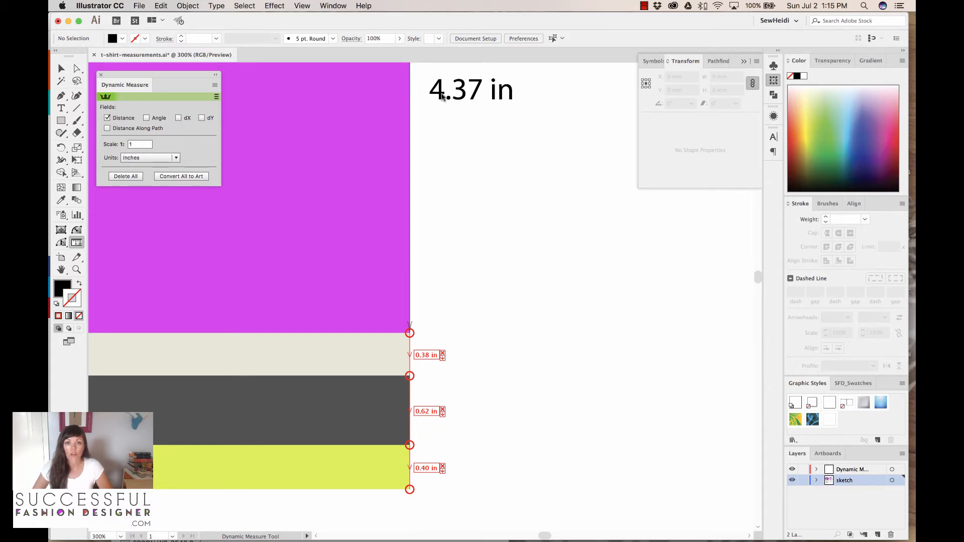
mouse_move(475, 133)
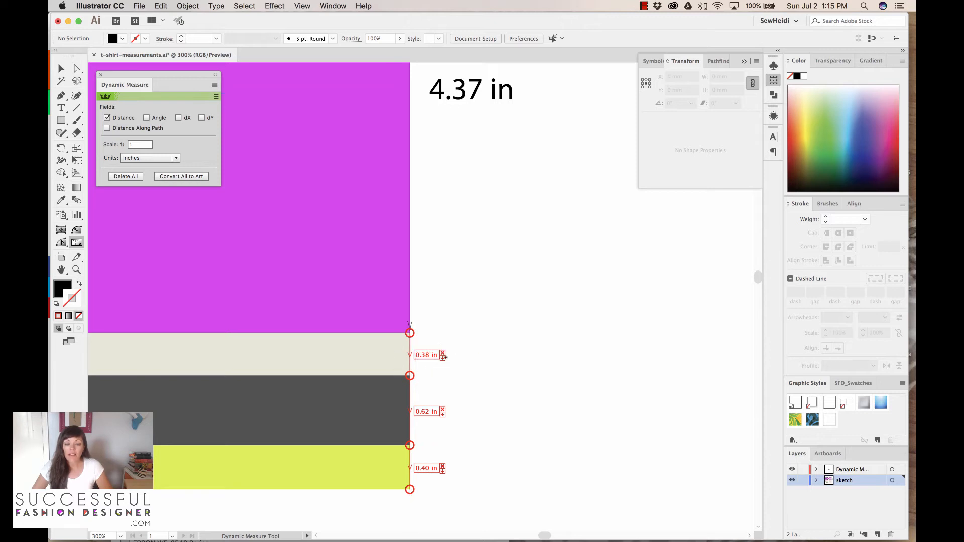
mouse_move(475, 366)
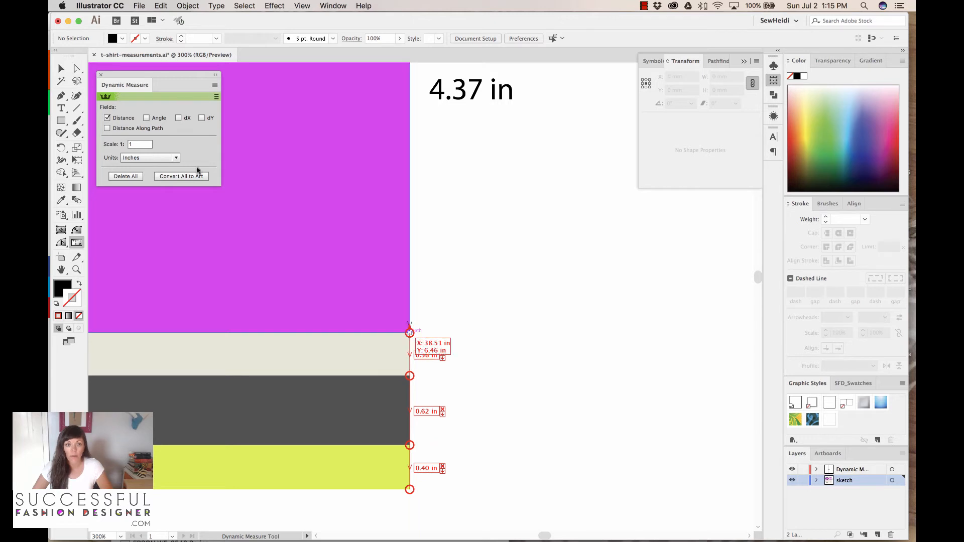
Convert all four stripe measurements into regular artwork with Convert All to Art
left_click(181, 177)
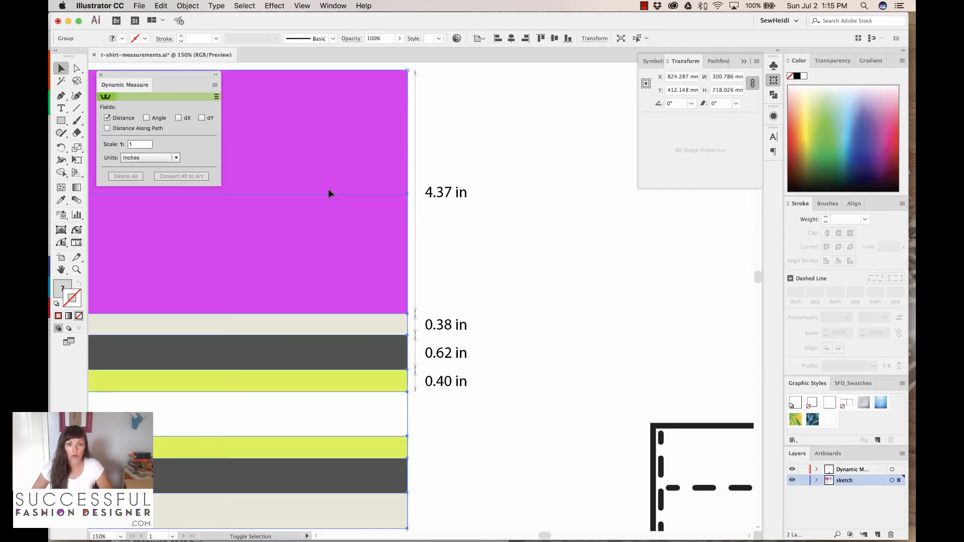
left_click(444, 192)
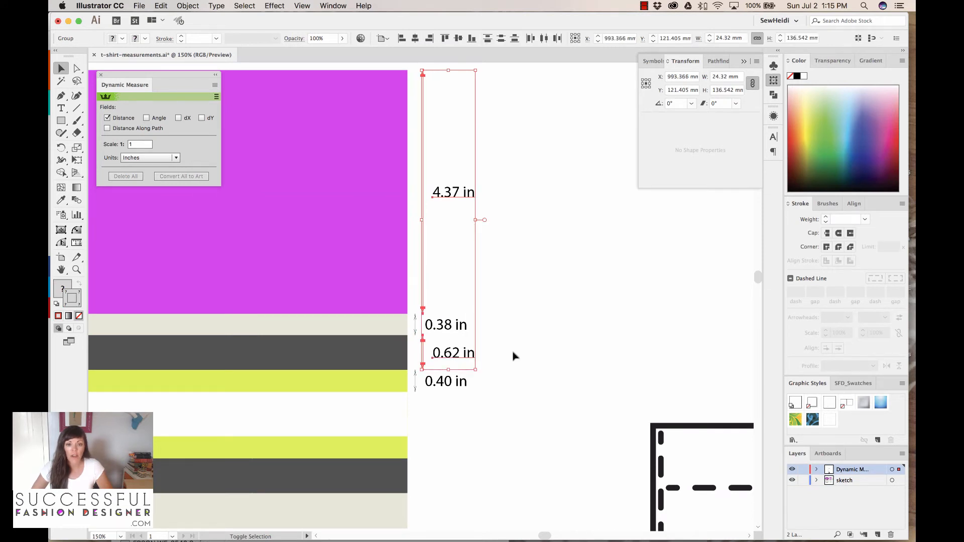
left_click(556, 357)
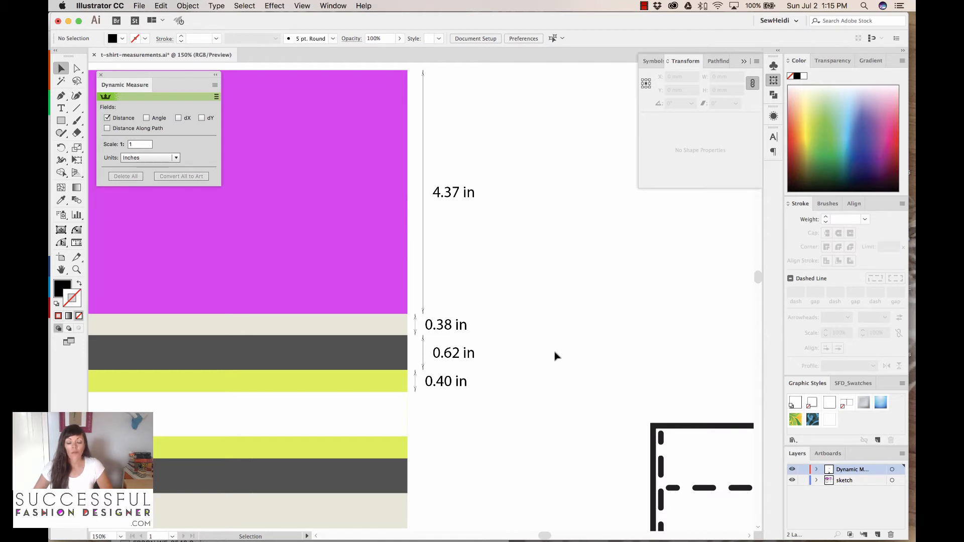
mouse_move(431, 240)
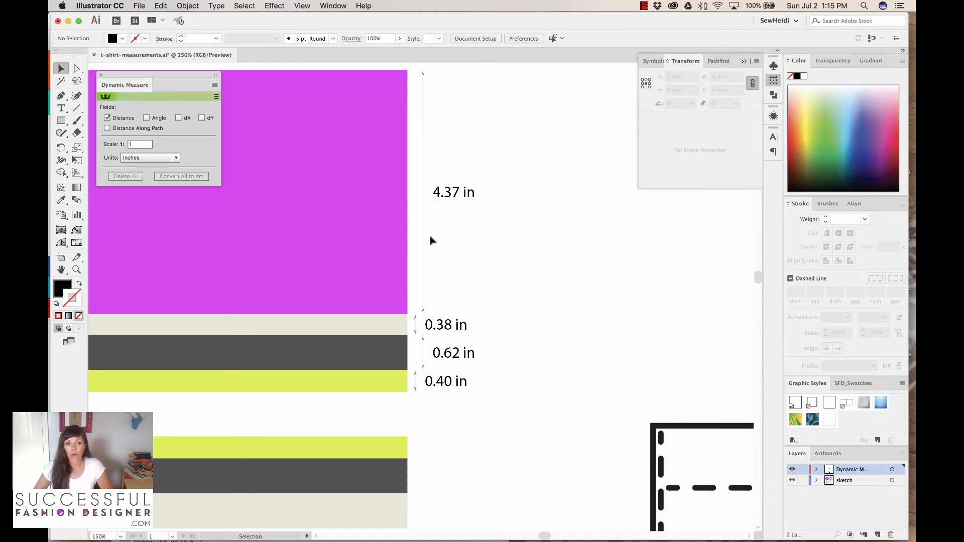
mouse_move(527, 319)
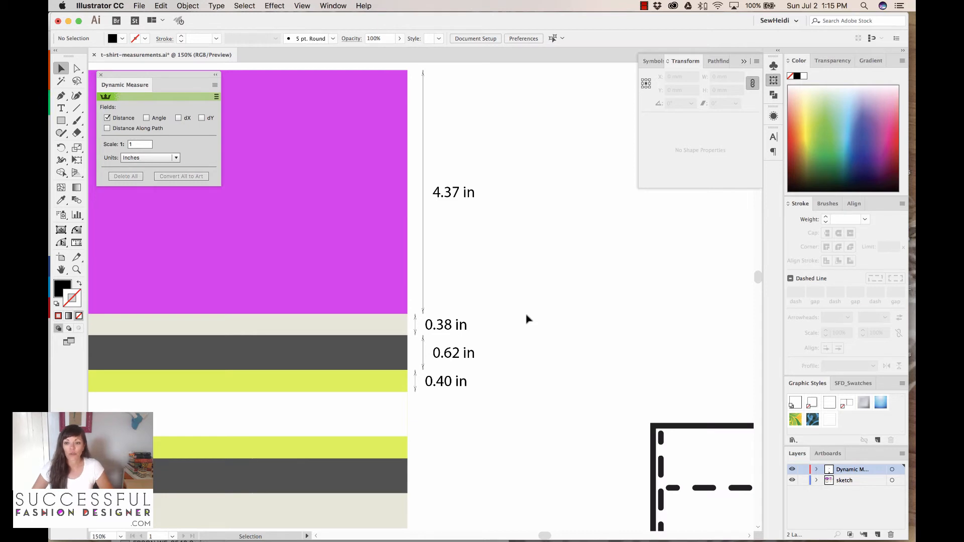
mouse_move(421, 250)
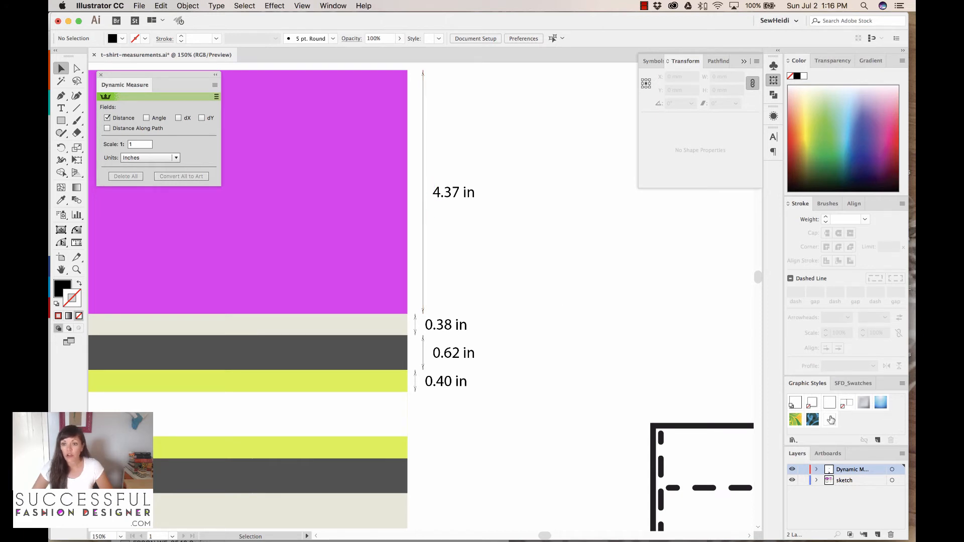
mouse_move(829, 424)
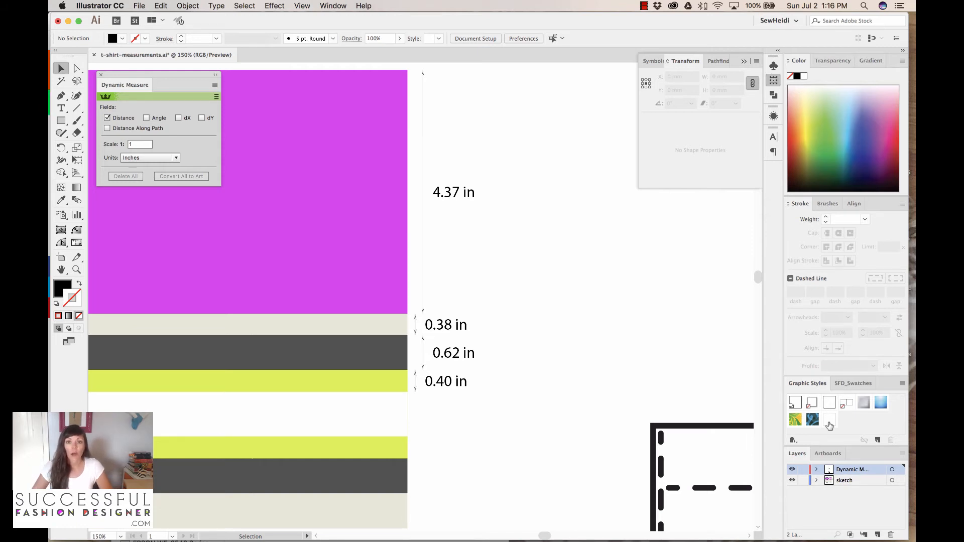
mouse_move(422, 184)
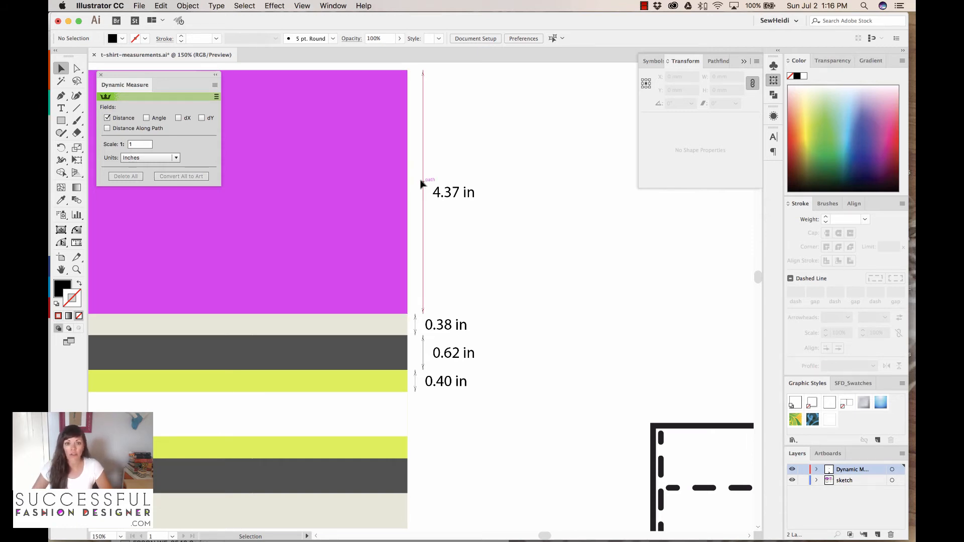
mouse_move(426, 258)
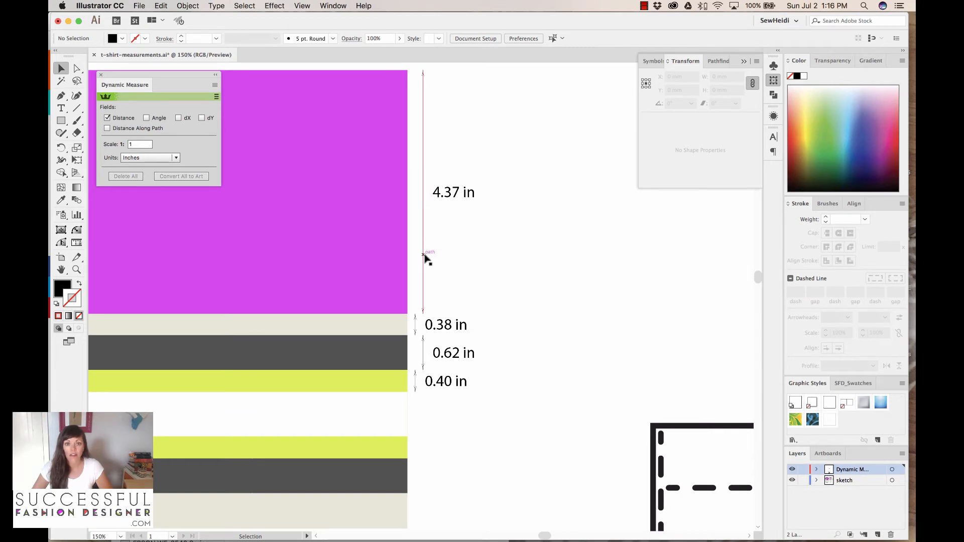
mouse_move(87, 135)
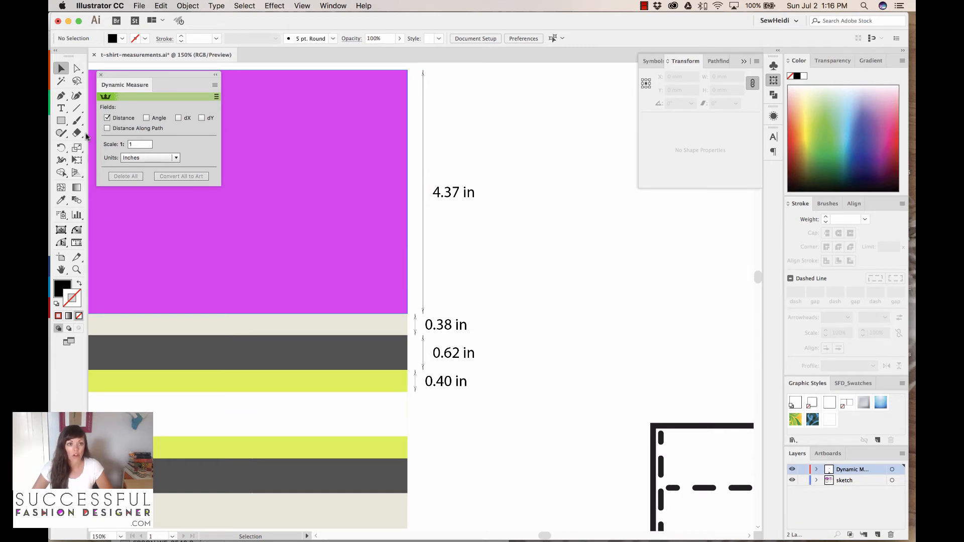
Make a red 2 pt arrowed graphic style from a sample line and apply it to the stripe dimensions
left_click(60, 95)
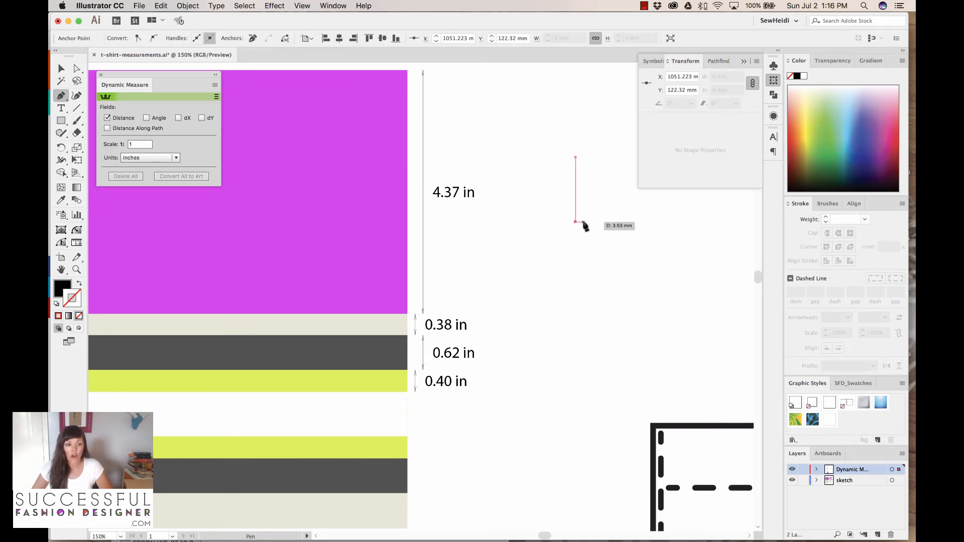
mouse_move(575, 220)
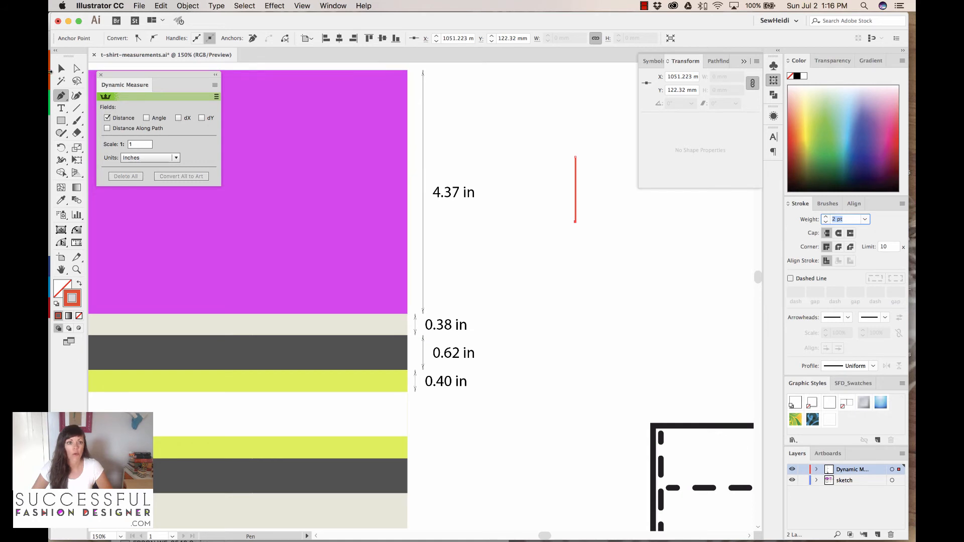
left_click(574, 190)
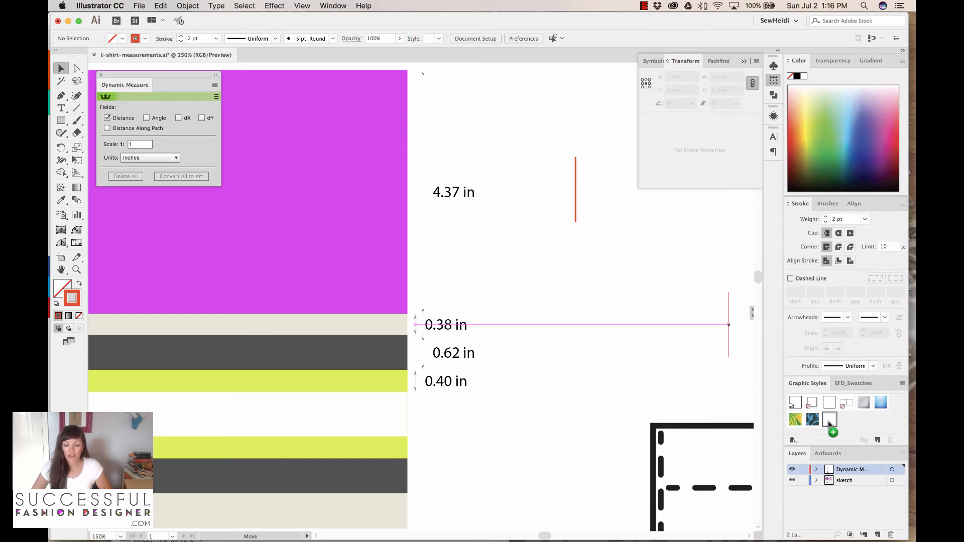
left_click(575, 189)
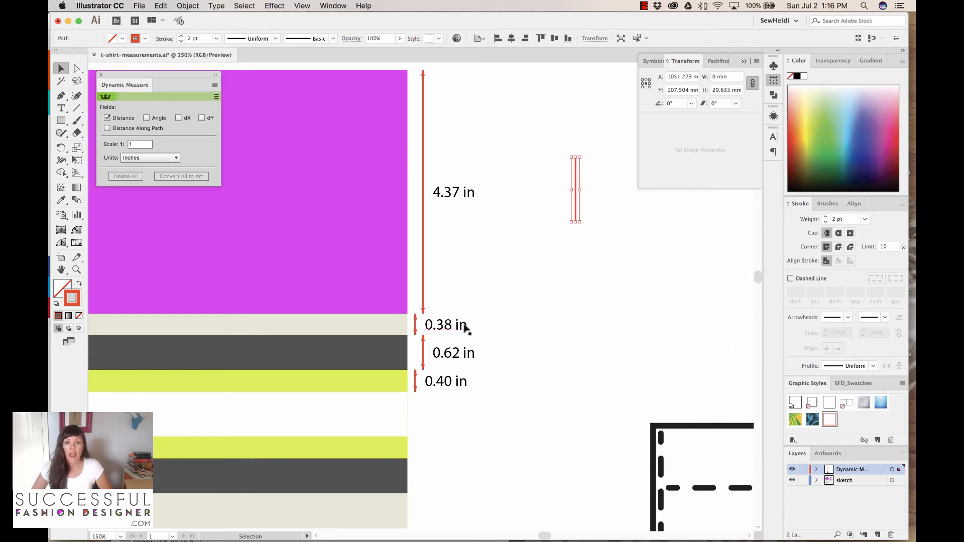
mouse_move(428, 251)
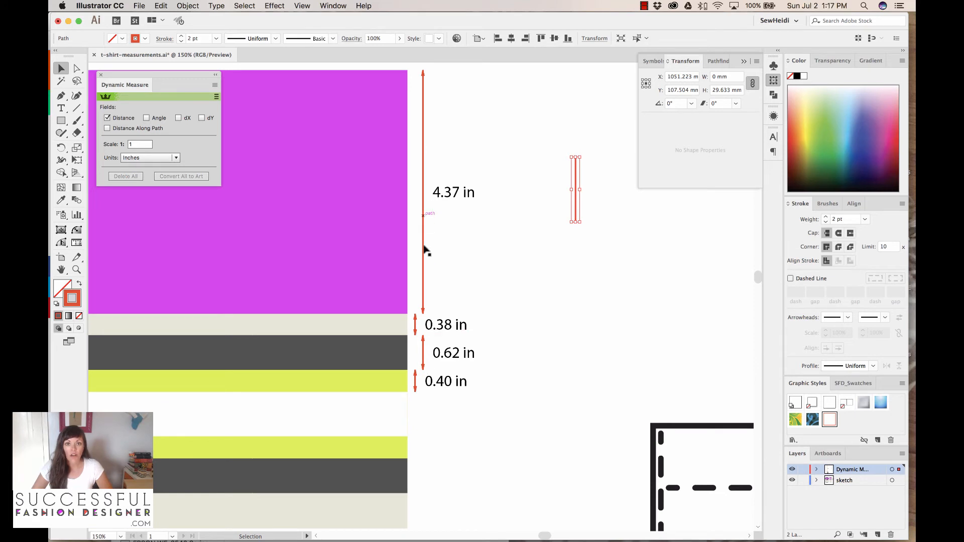
mouse_move(428, 102)
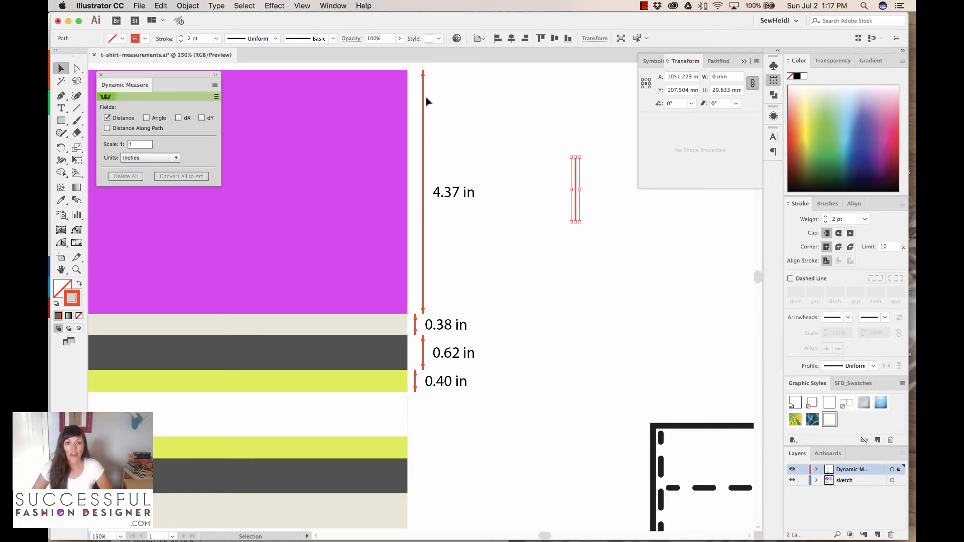
mouse_move(530, 249)
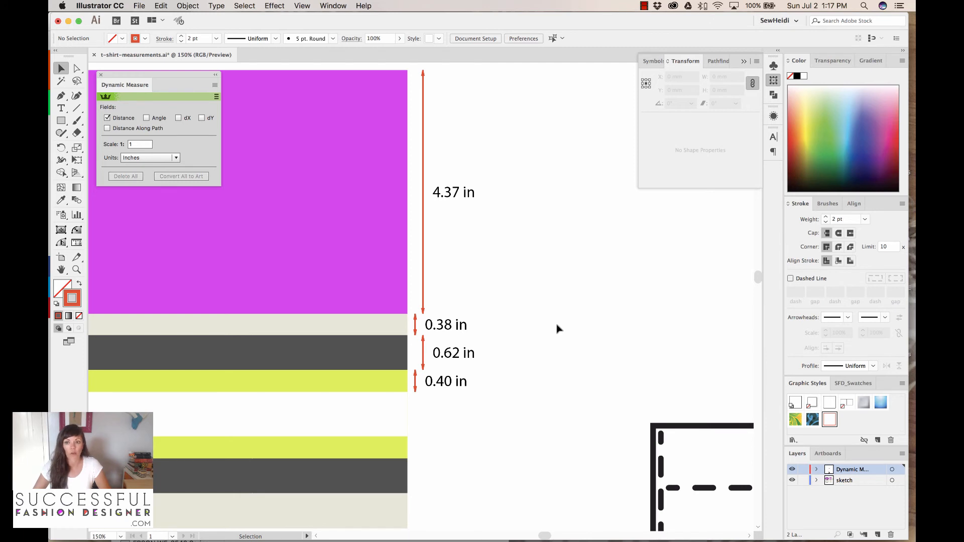
mouse_move(448, 226)
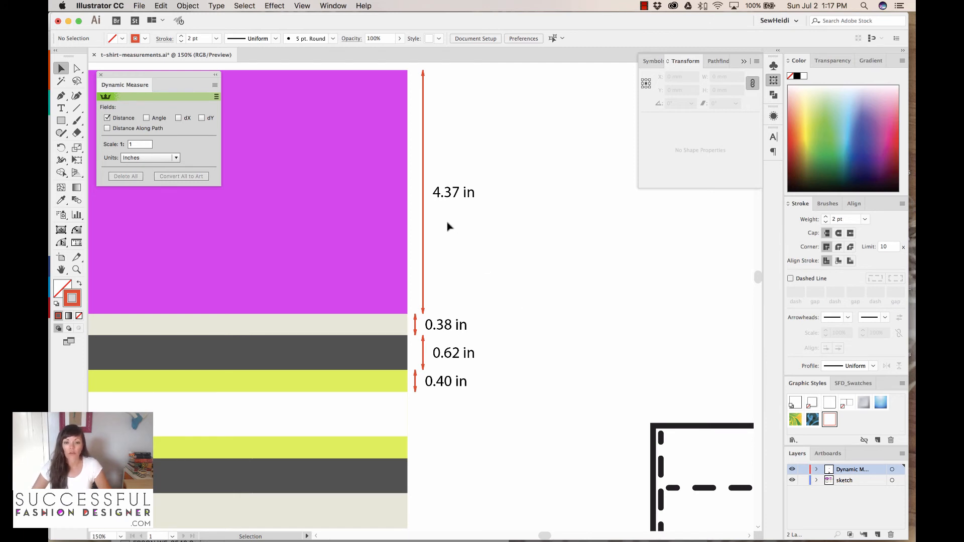
mouse_move(522, 395)
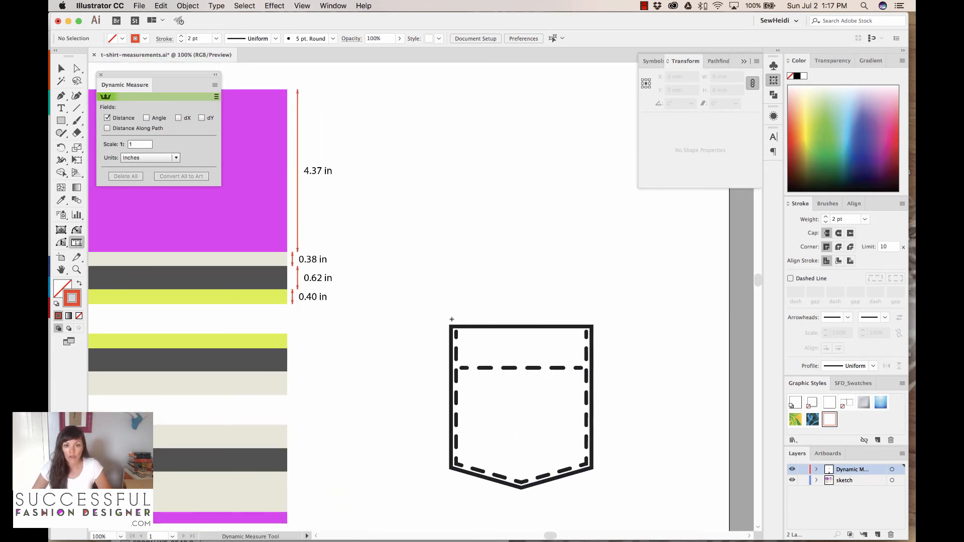
Measure the pocket (3.78, 1.11, 4.29, 3.80 in) and convert the measurements to artwork
left_click(508, 326)
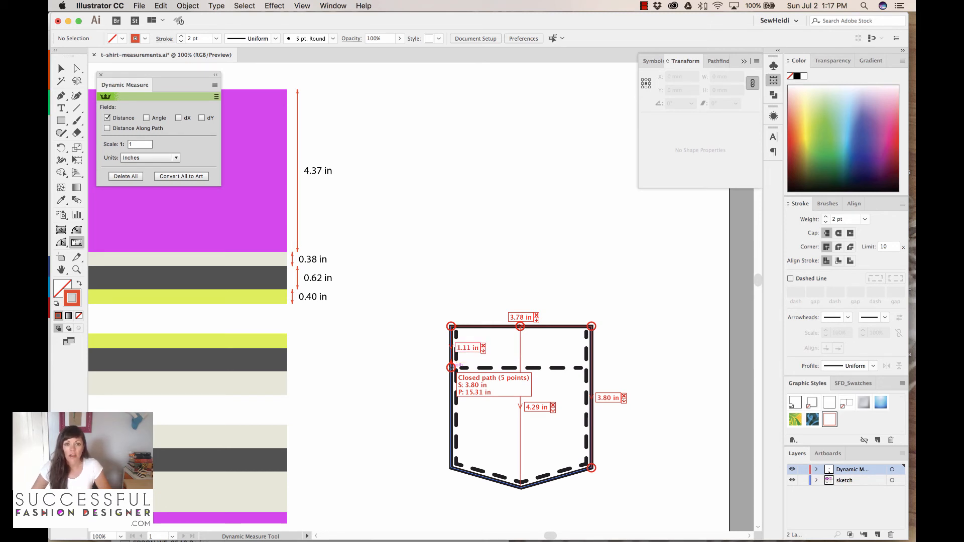
left_click(181, 177)
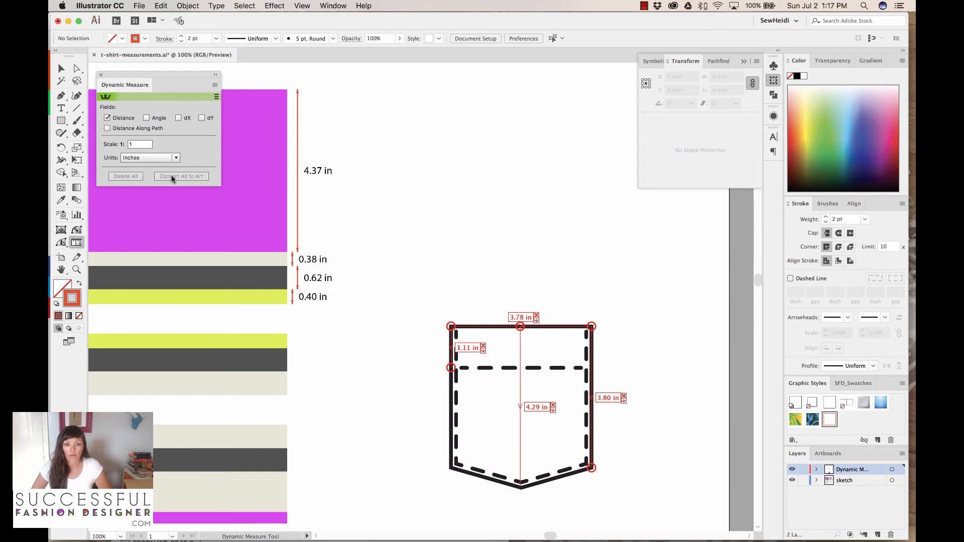
left_click(180, 176)
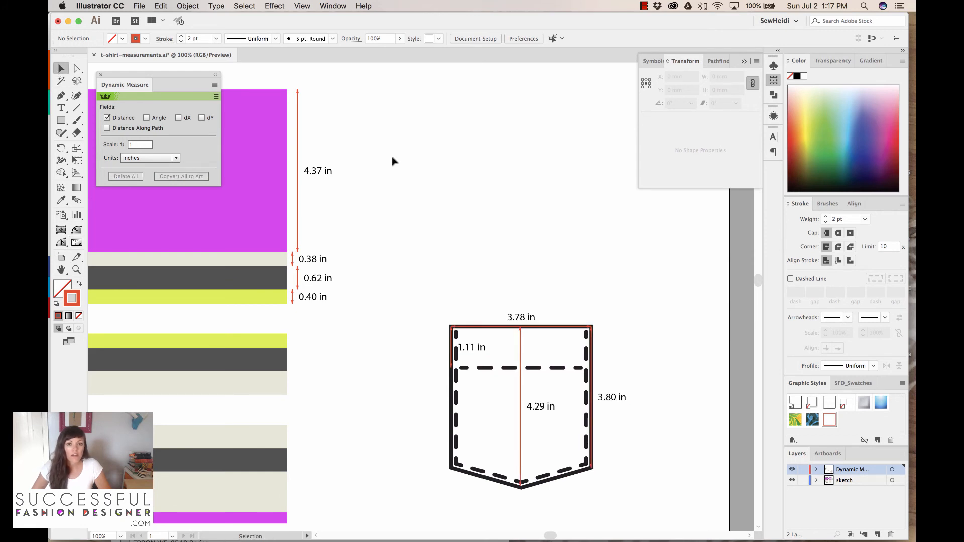
Style the pocket dimension lines red with arrowheads and drag the 1.11 in group left of the pocket
left_click(520, 325)
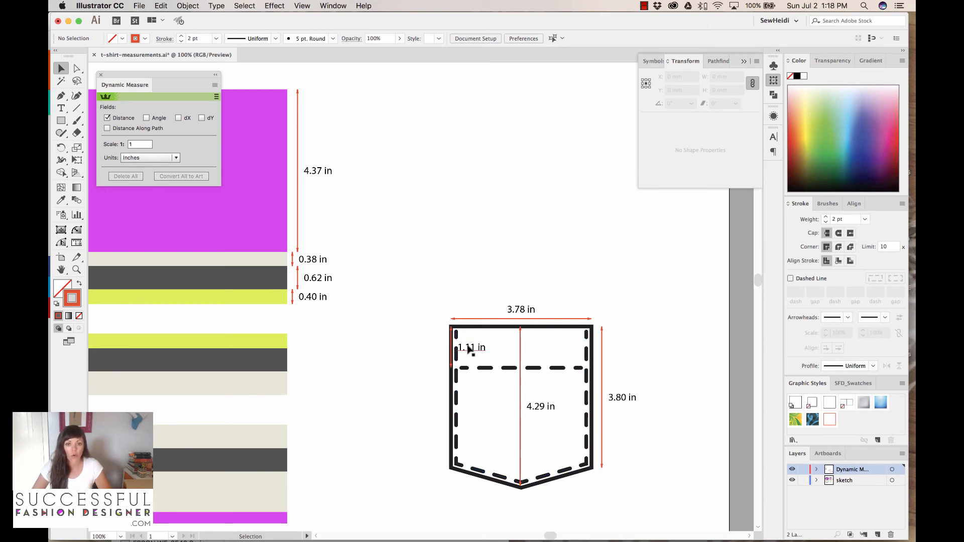
left_click(462, 347)
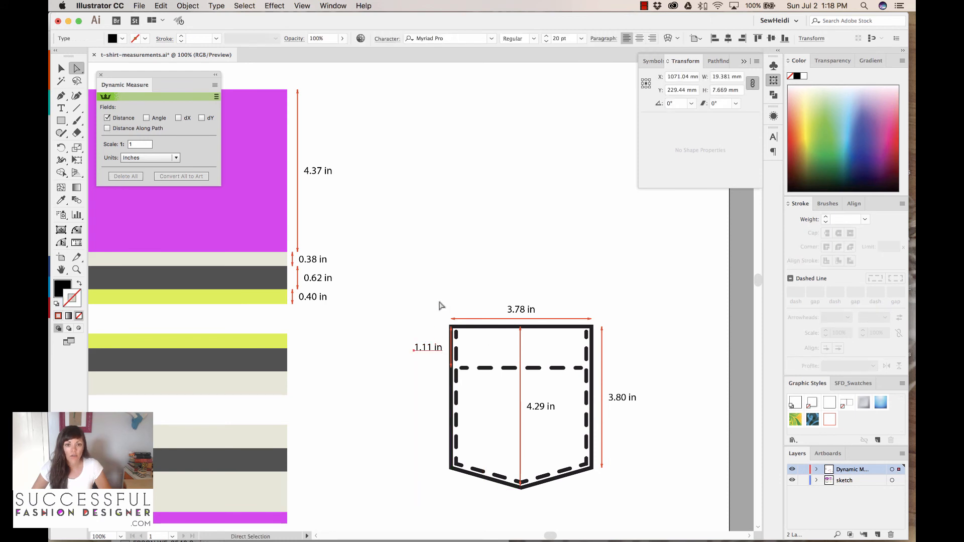
left_click(429, 347)
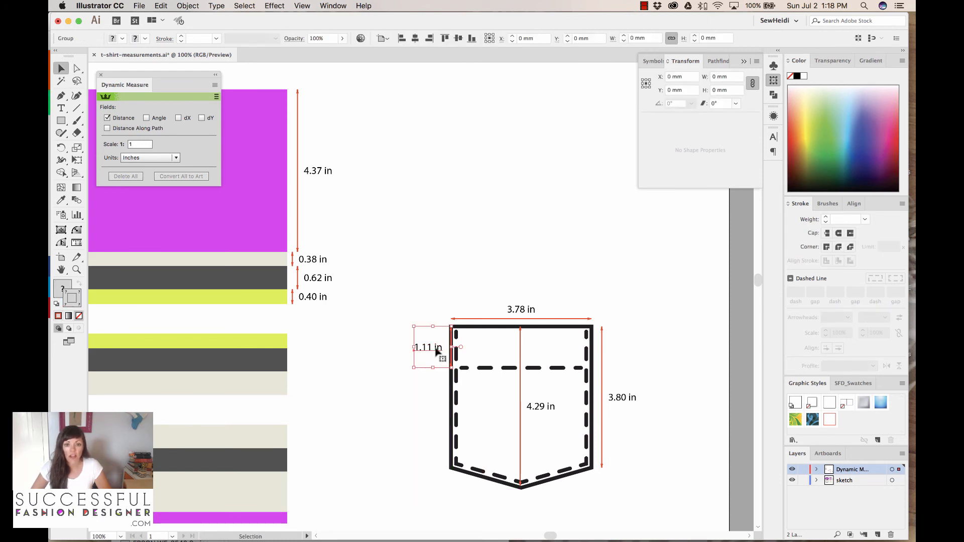
left_click(428, 347)
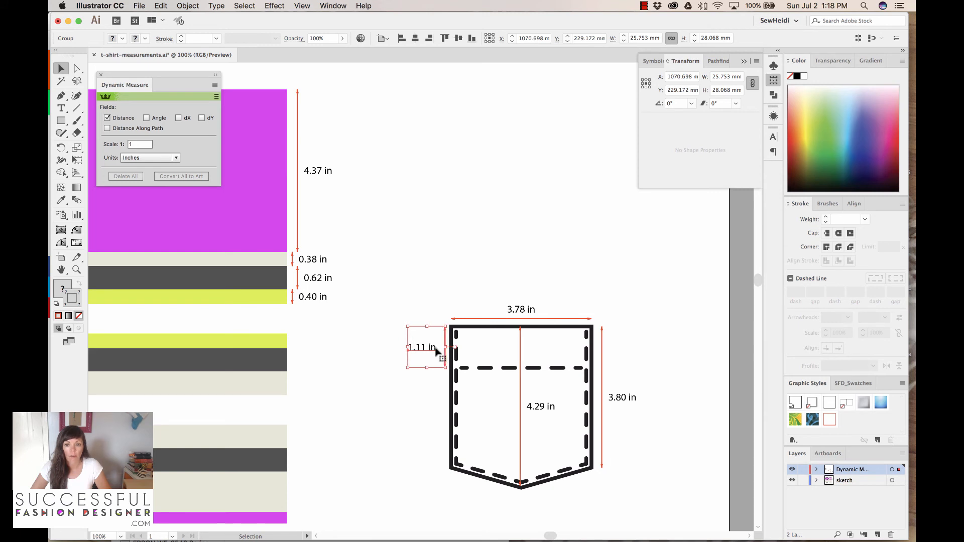
left_click(547, 281)
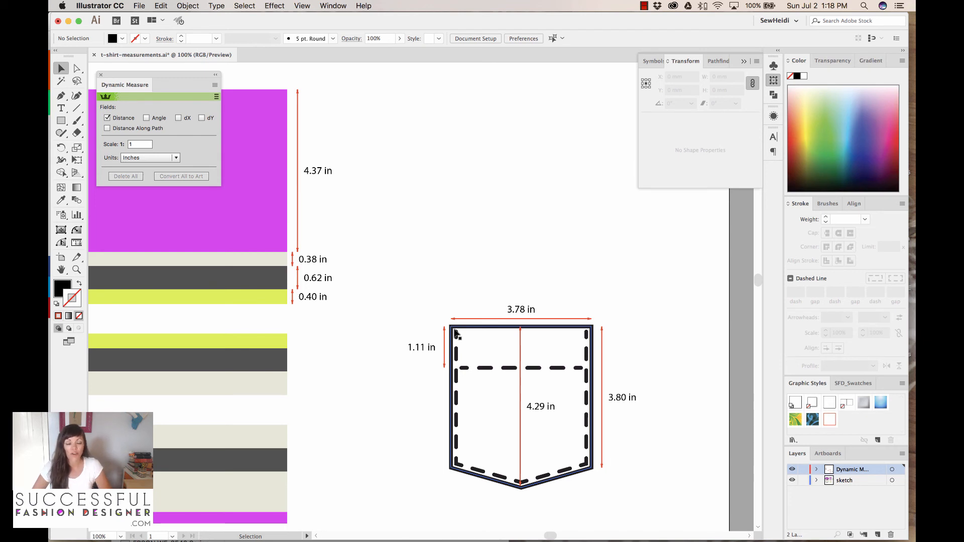
Retype the pocket width (3.78 in) and height (3.80 in) labels as 3.75 in with the Type tool
left_click(61, 107)
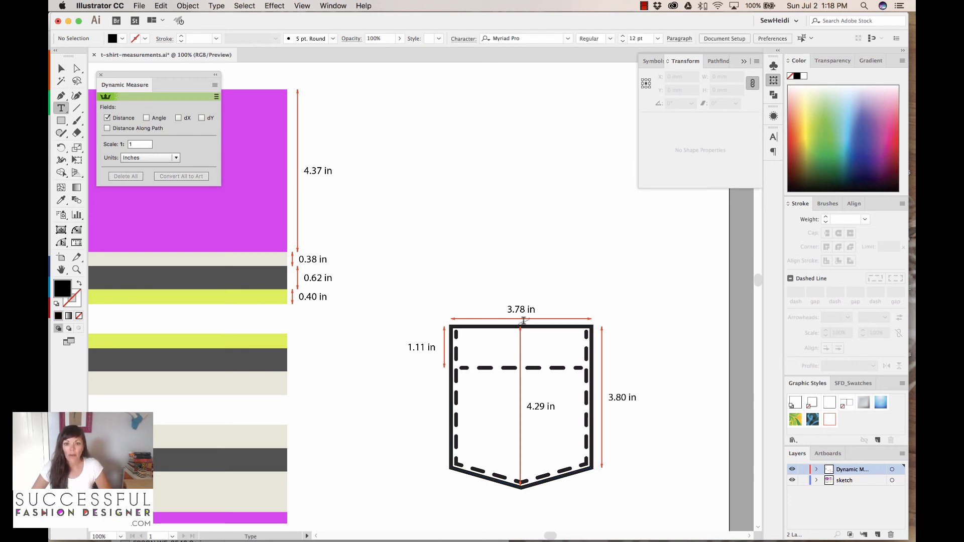
left_click(521, 320)
type("3.75")
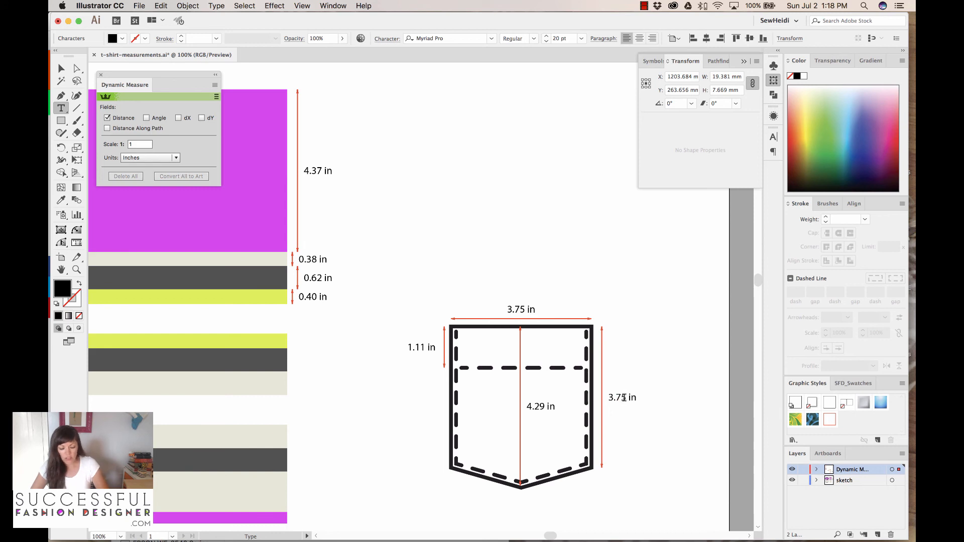
double_click(537, 407)
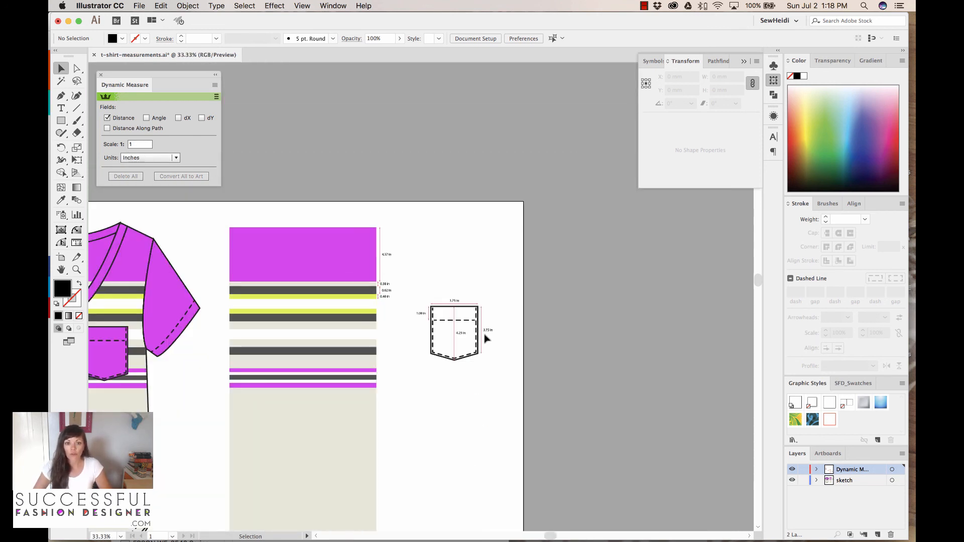
scroll("down", 3)
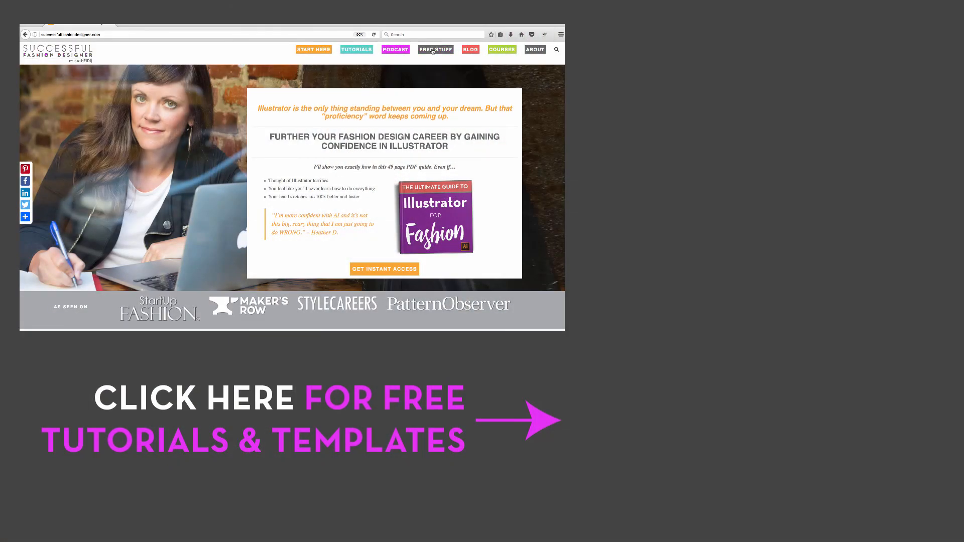
Go to the Free Stuff templates and tutorials page and scroll to its footer with the flat sketching course
left_click(435, 50)
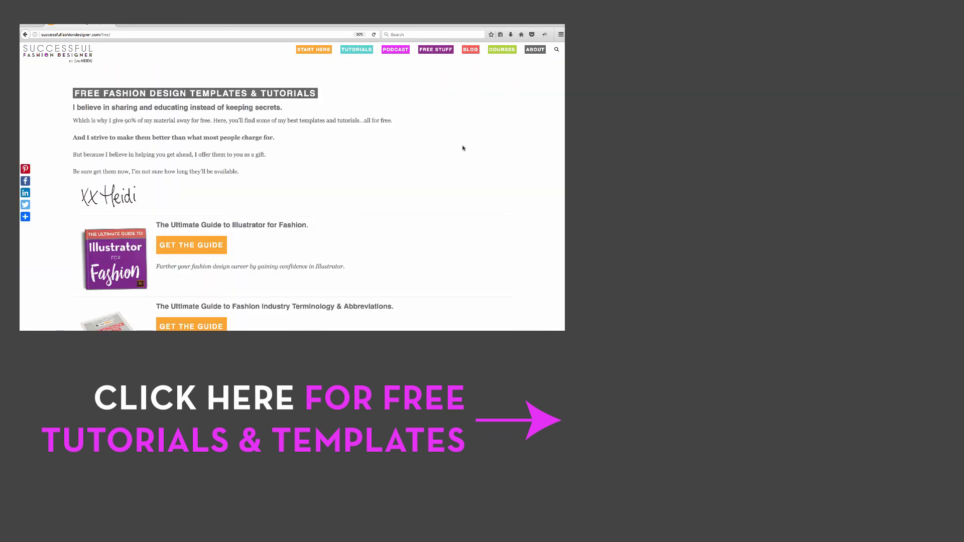
scroll("down", 3)
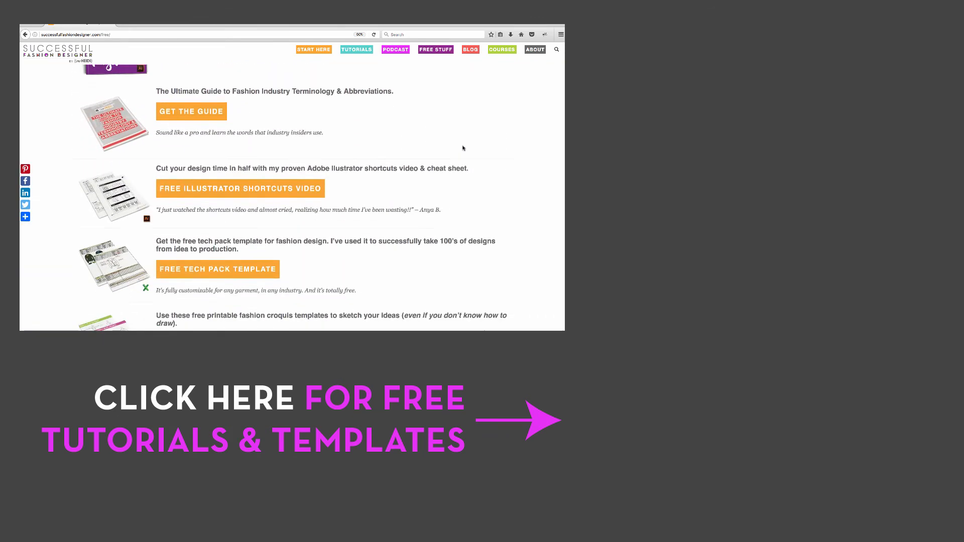
scroll("down", 3)
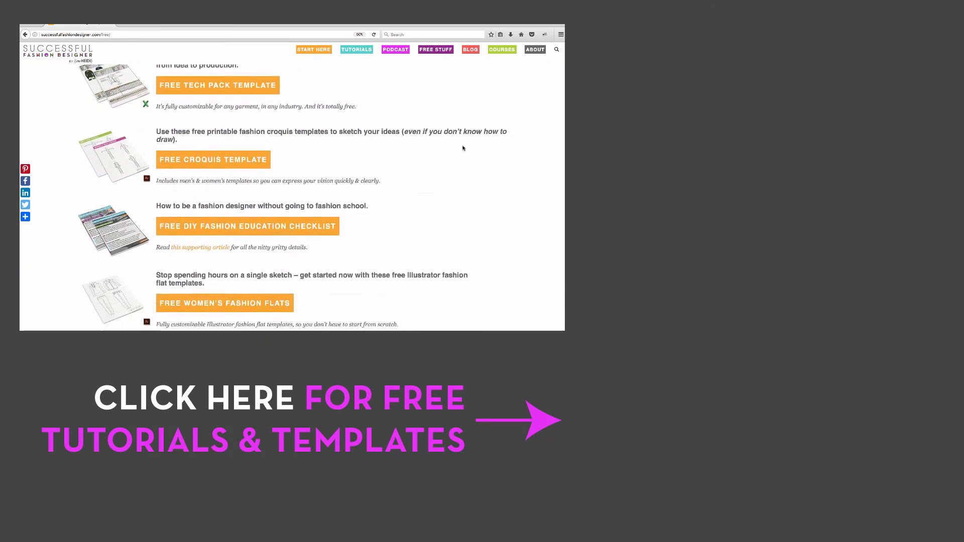
scroll("down", 3)
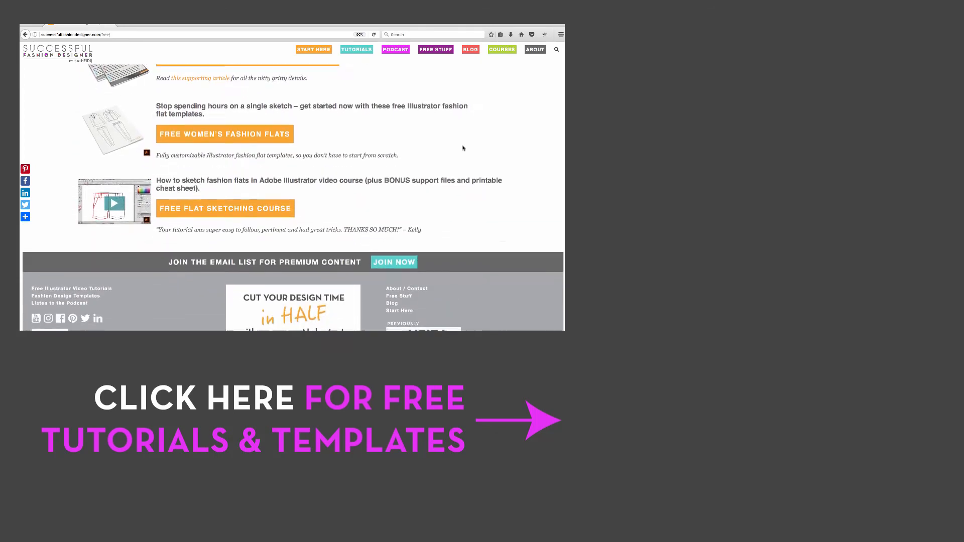